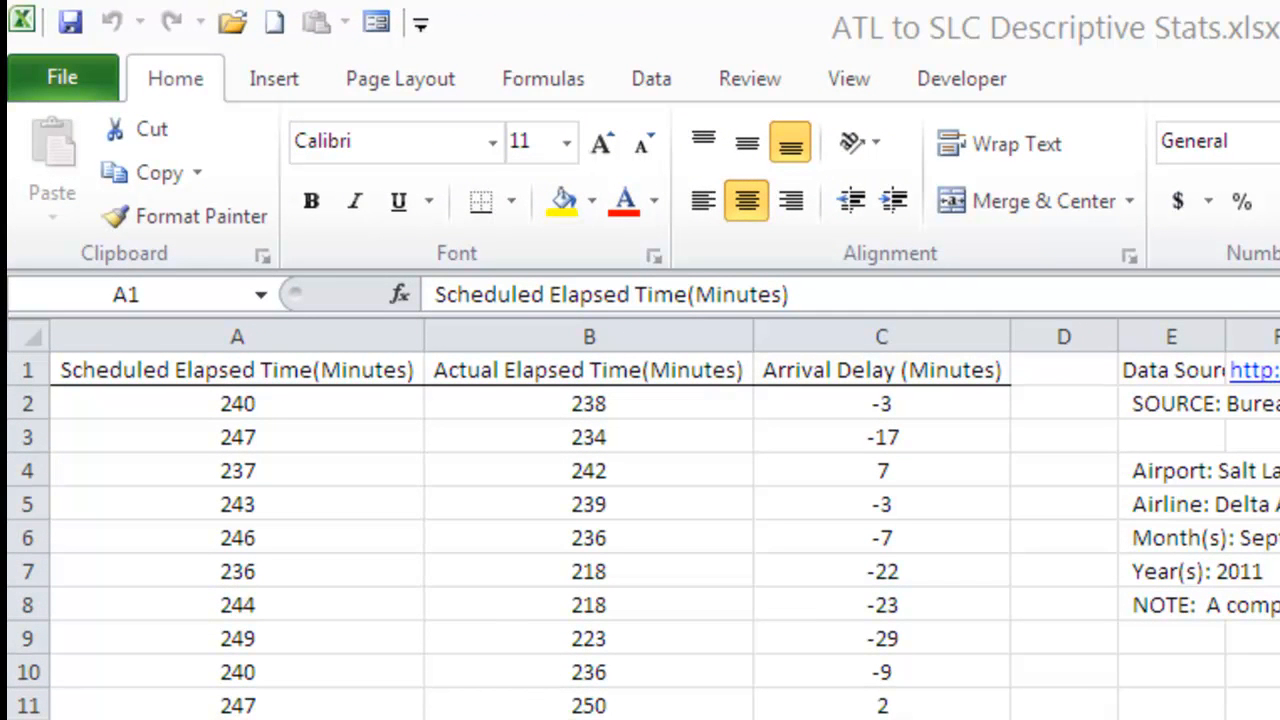
{"action": "mouse_move", "coordinate": [1076, 684]}
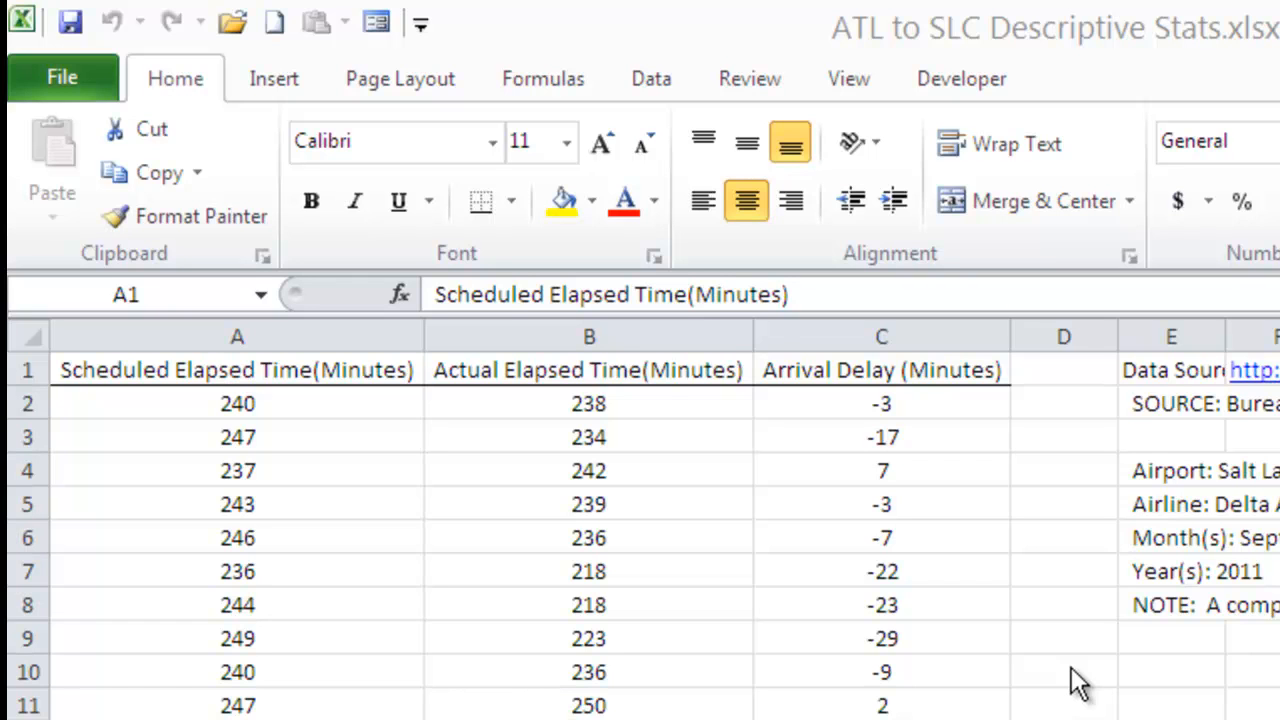
{"action": "mouse_move", "coordinate": [236, 400]}
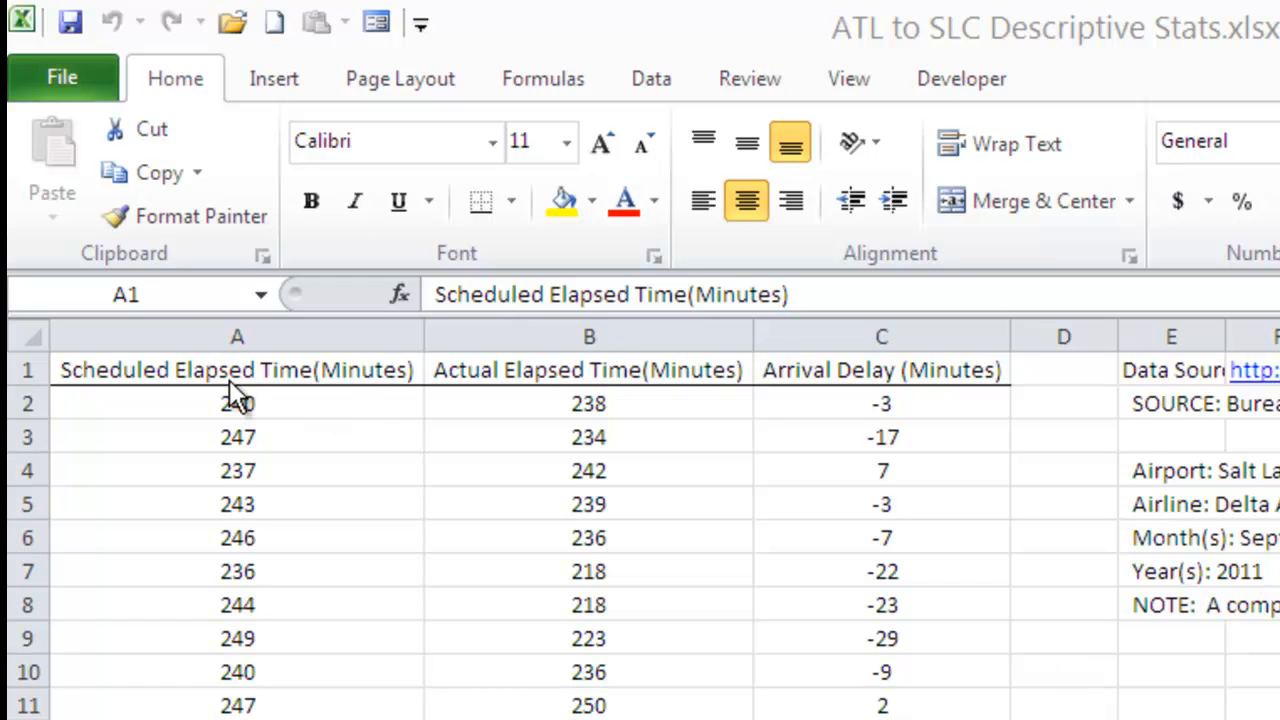
{"action": "mouse_move", "coordinate": [572, 668]}
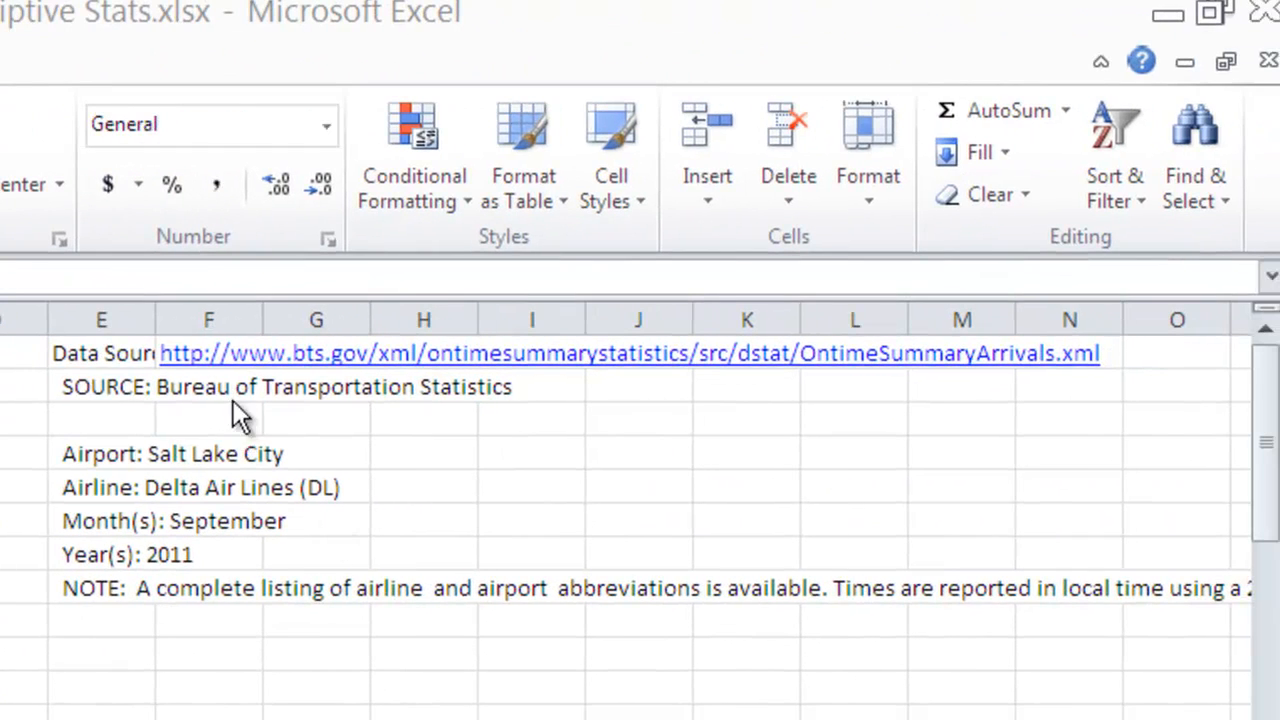
{"action": "mouse_move", "coordinate": [480, 400]}
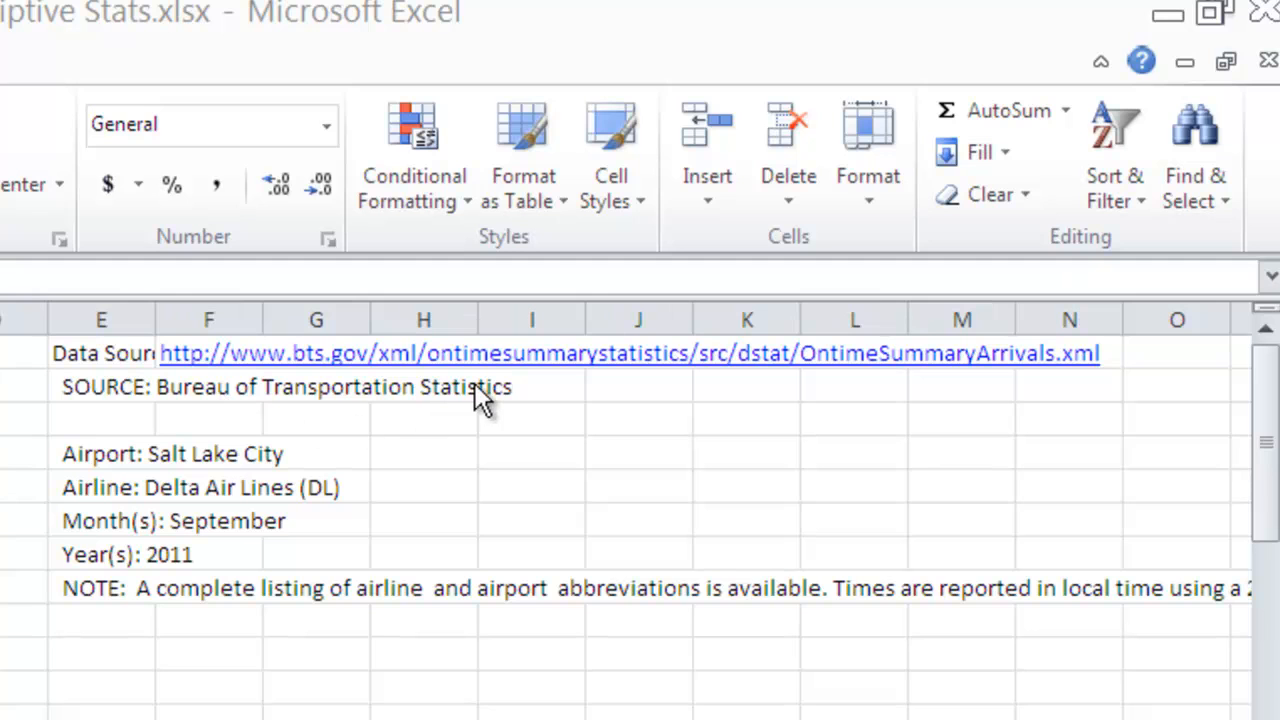
{"action": "mouse_move", "coordinate": [278, 670]}
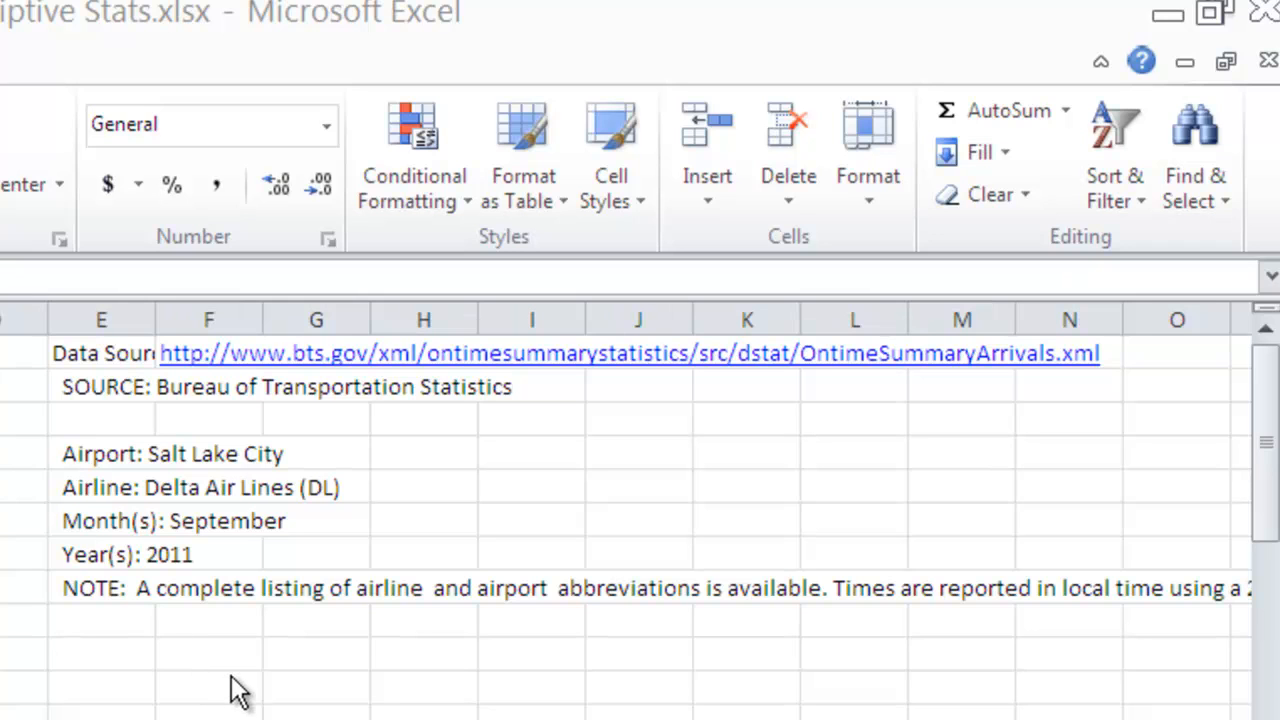
{"action": "mouse_move", "coordinate": [204, 560]}
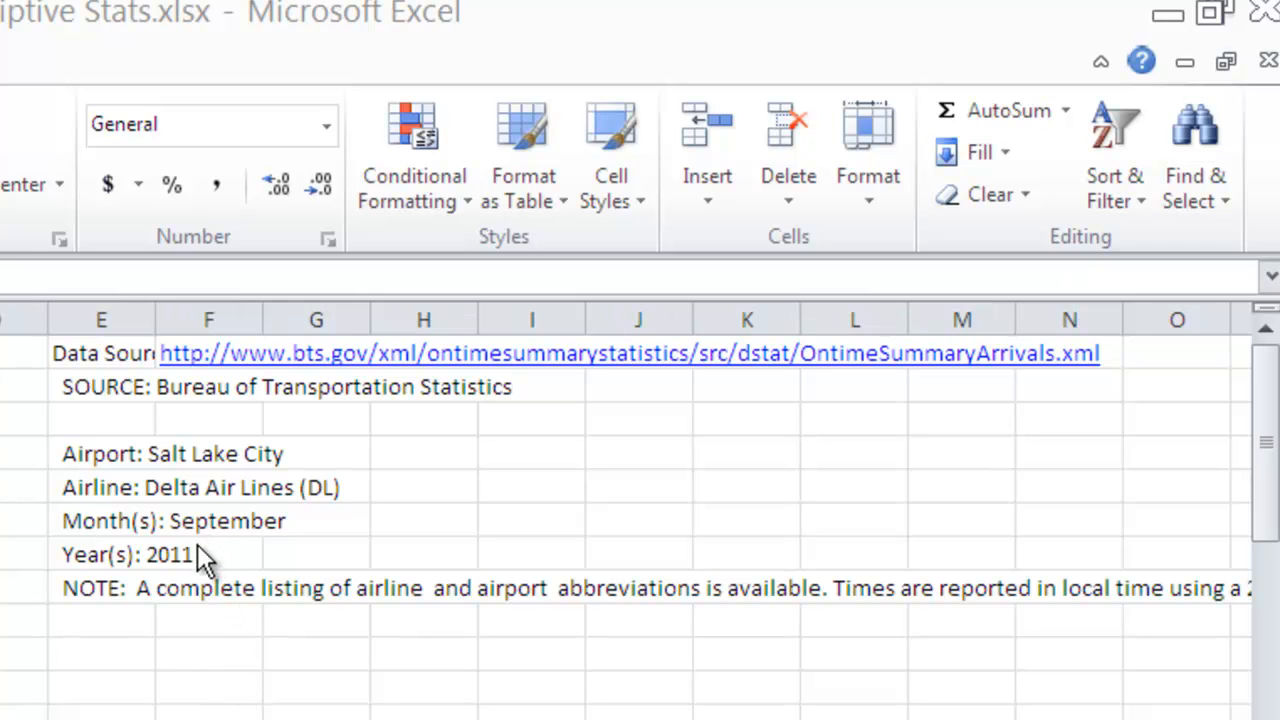
{"action": "mouse_move", "coordinate": [180, 510]}
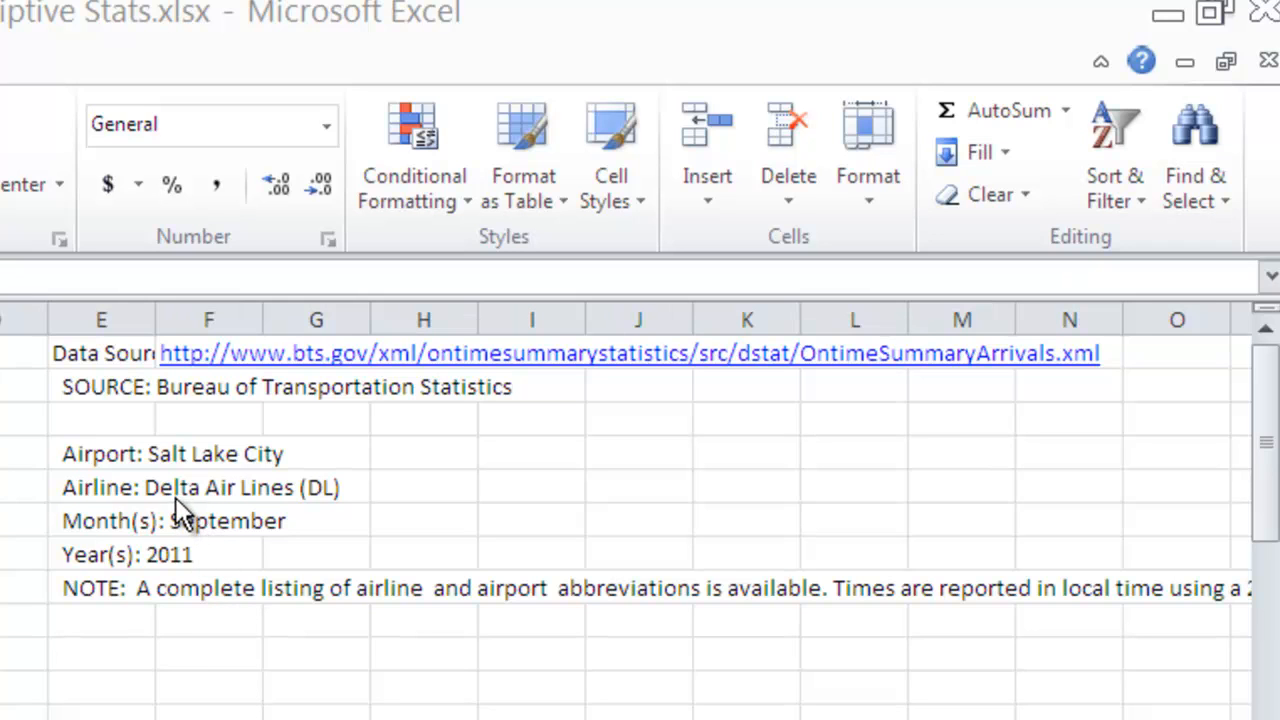
{"action": "mouse_move", "coordinate": [204, 470]}
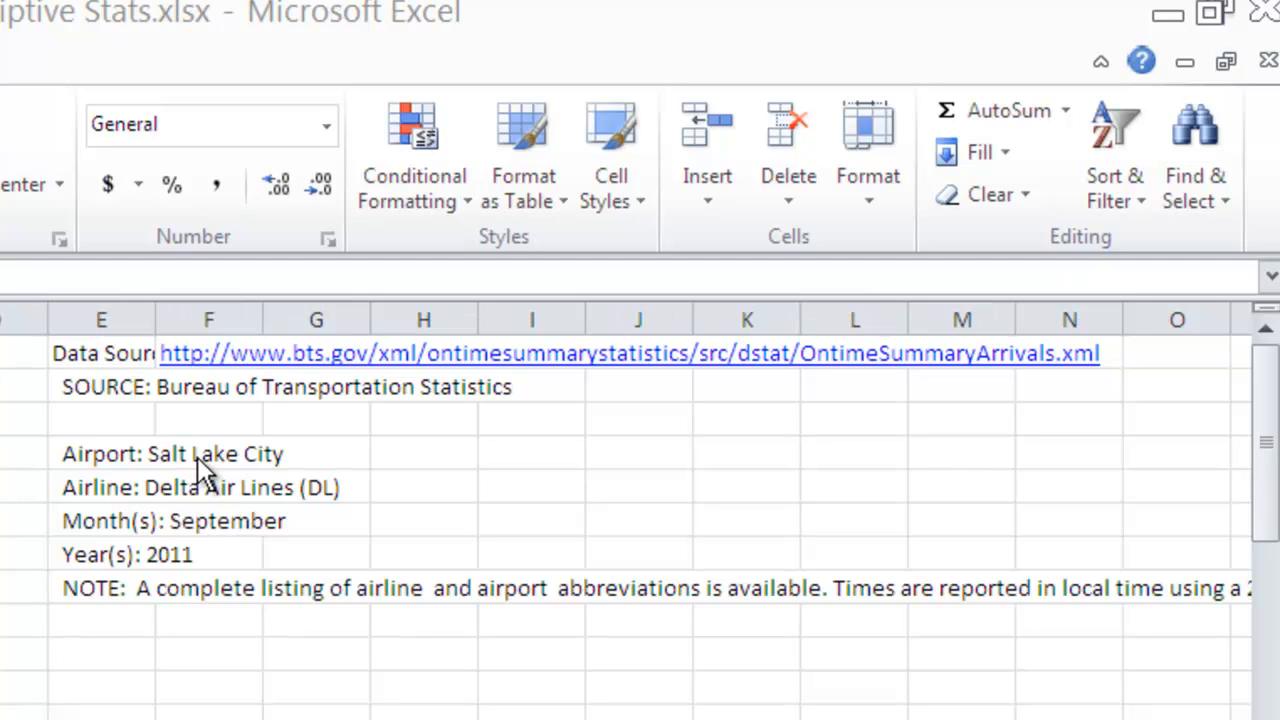
{"action": "mouse_move", "coordinate": [262, 480]}
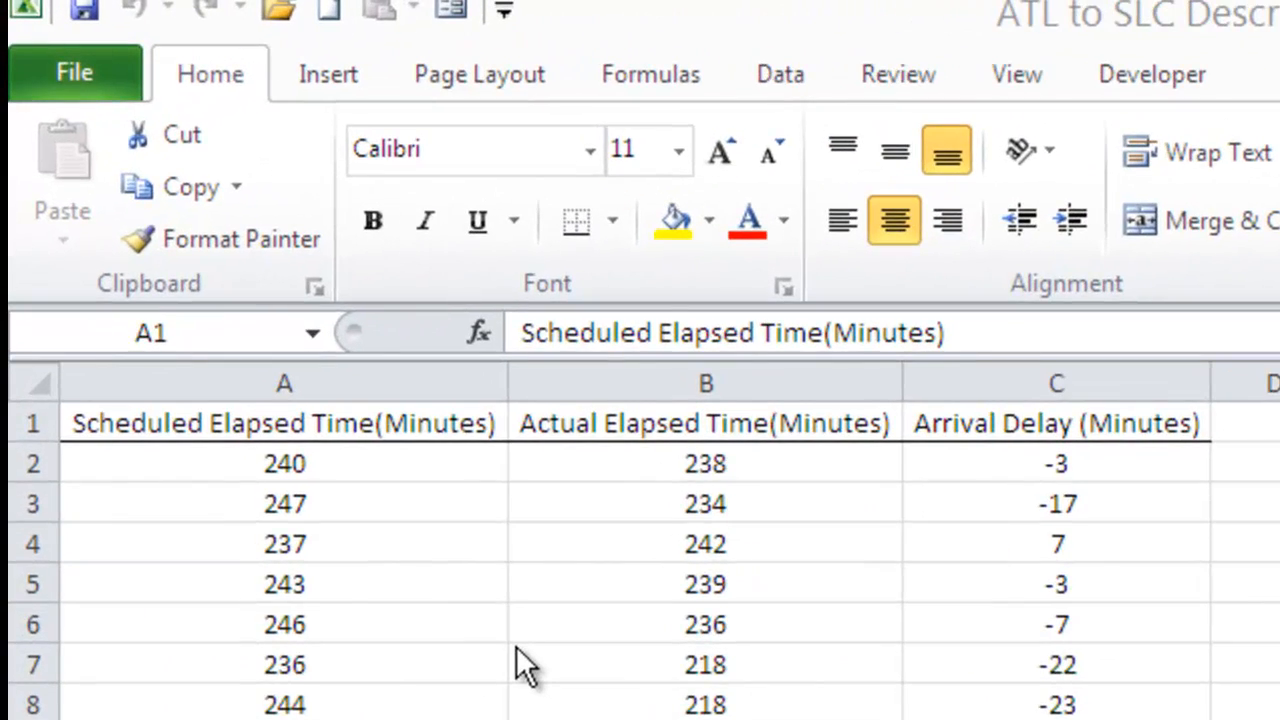
Reach the Data Analysis tool list from the Data commands
{"action": "left_click", "coordinate": [284, 422]}
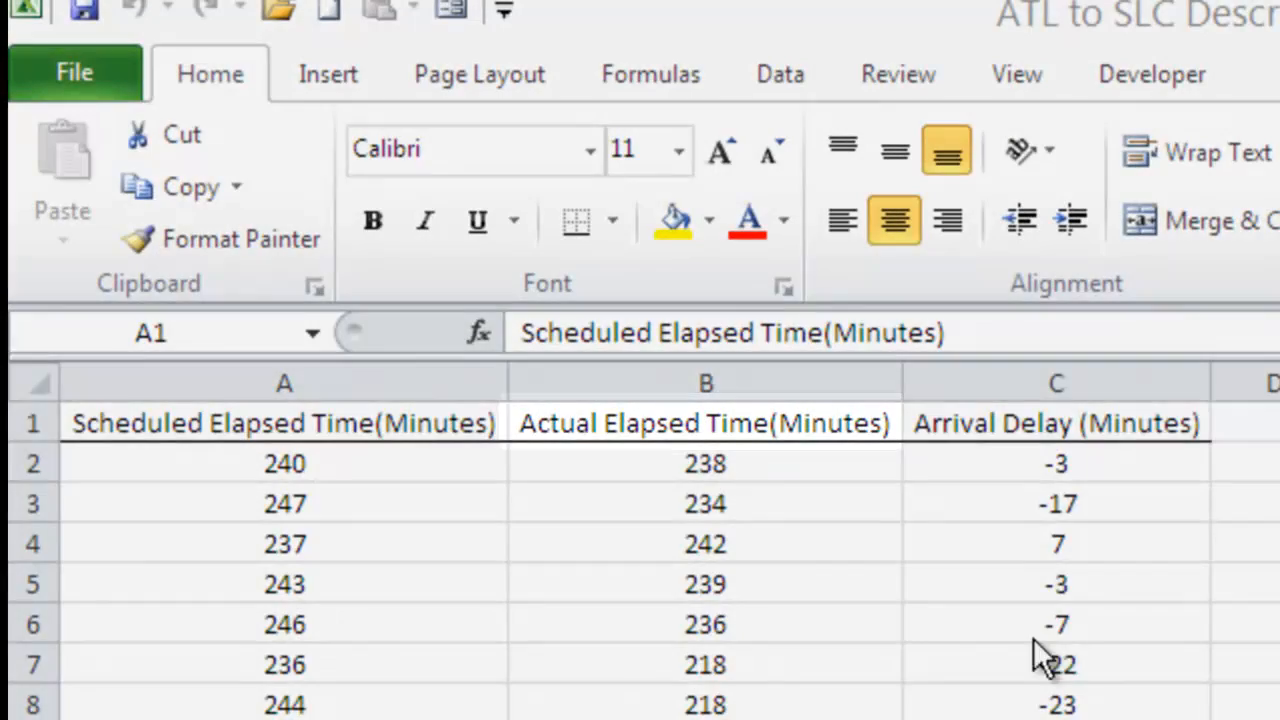
{"action": "left_click", "coordinate": [1056, 422]}
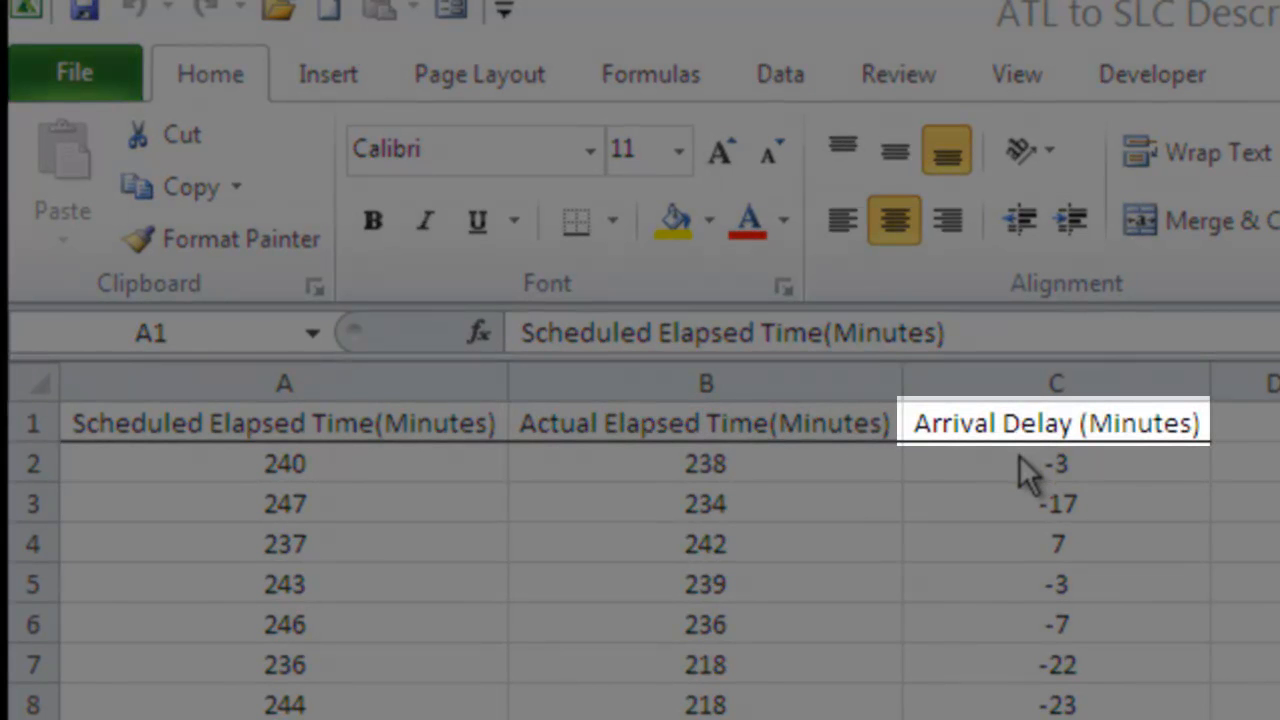
{"action": "mouse_move", "coordinate": [1036, 536]}
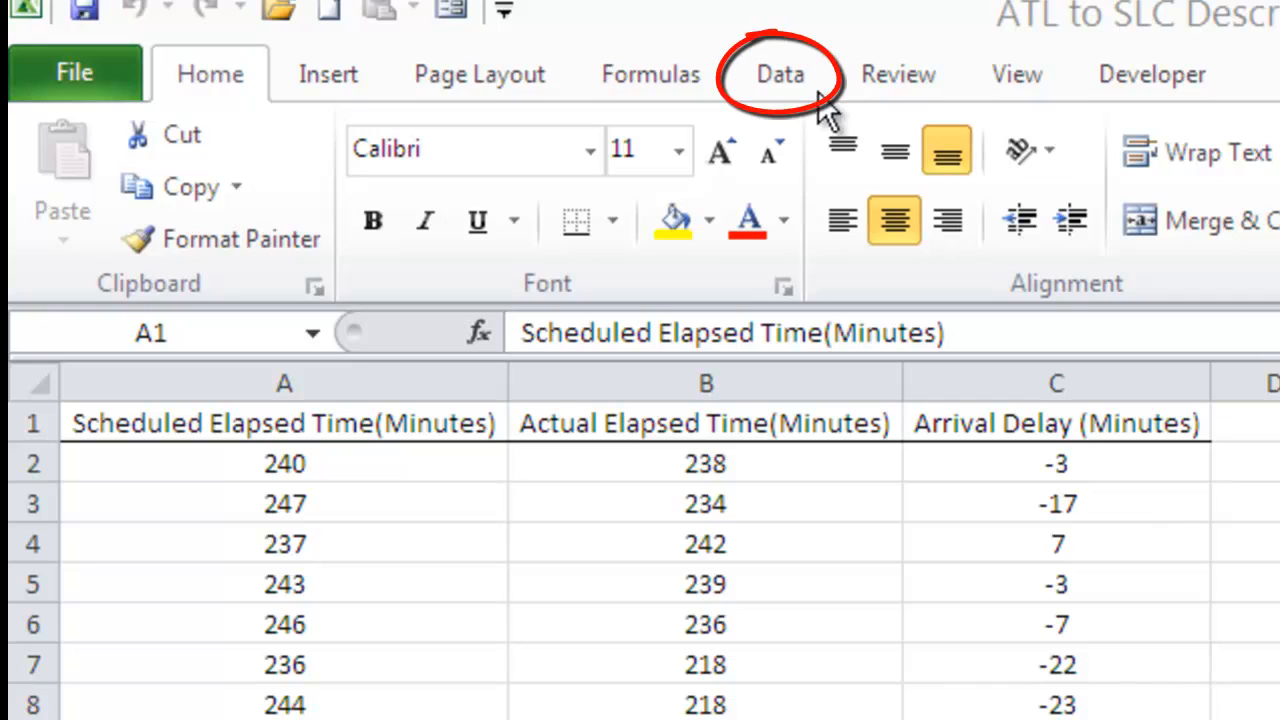
{"action": "left_click", "coordinate": [780, 72]}
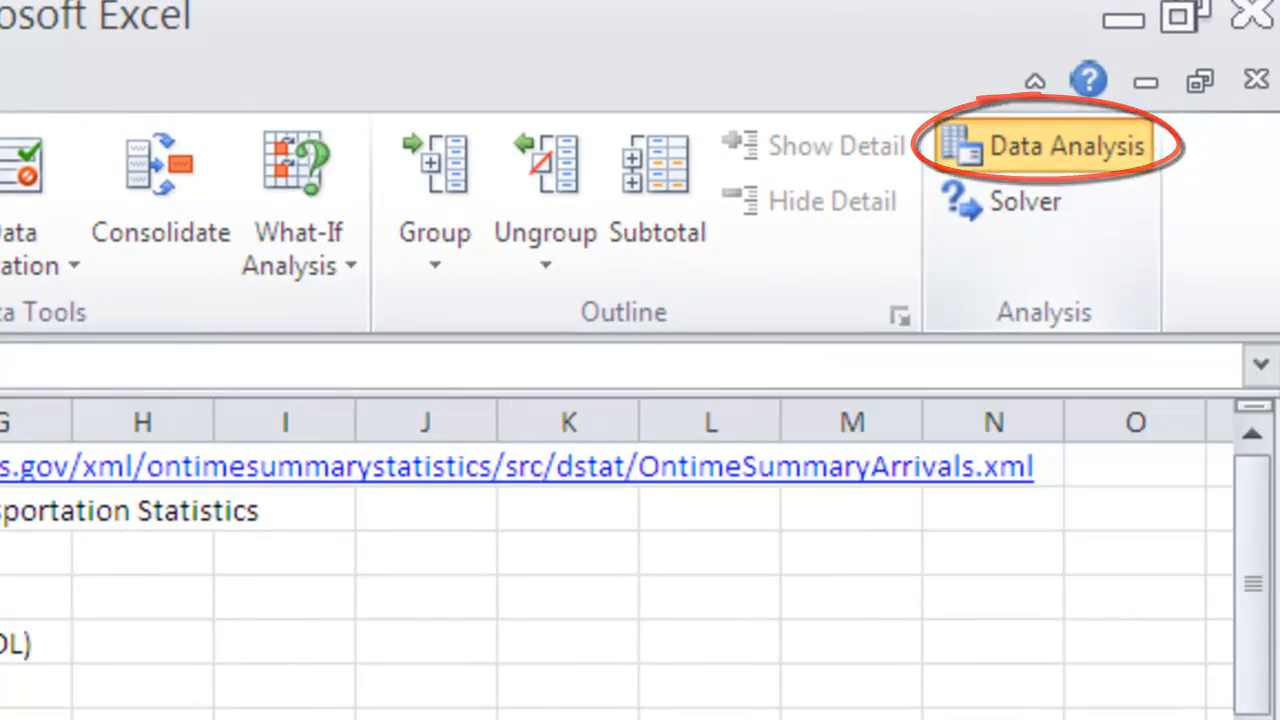
{"action": "left_click", "coordinate": [1064, 146]}
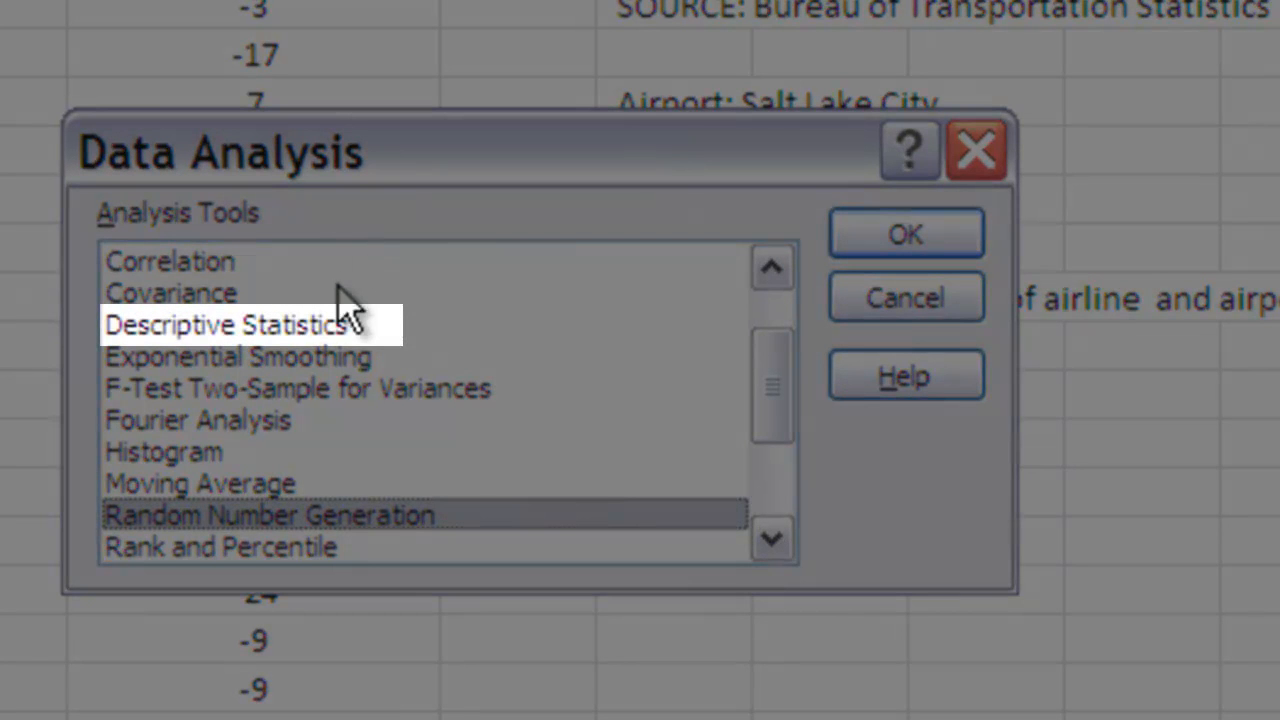
{"action": "mouse_move", "coordinate": [300, 336]}
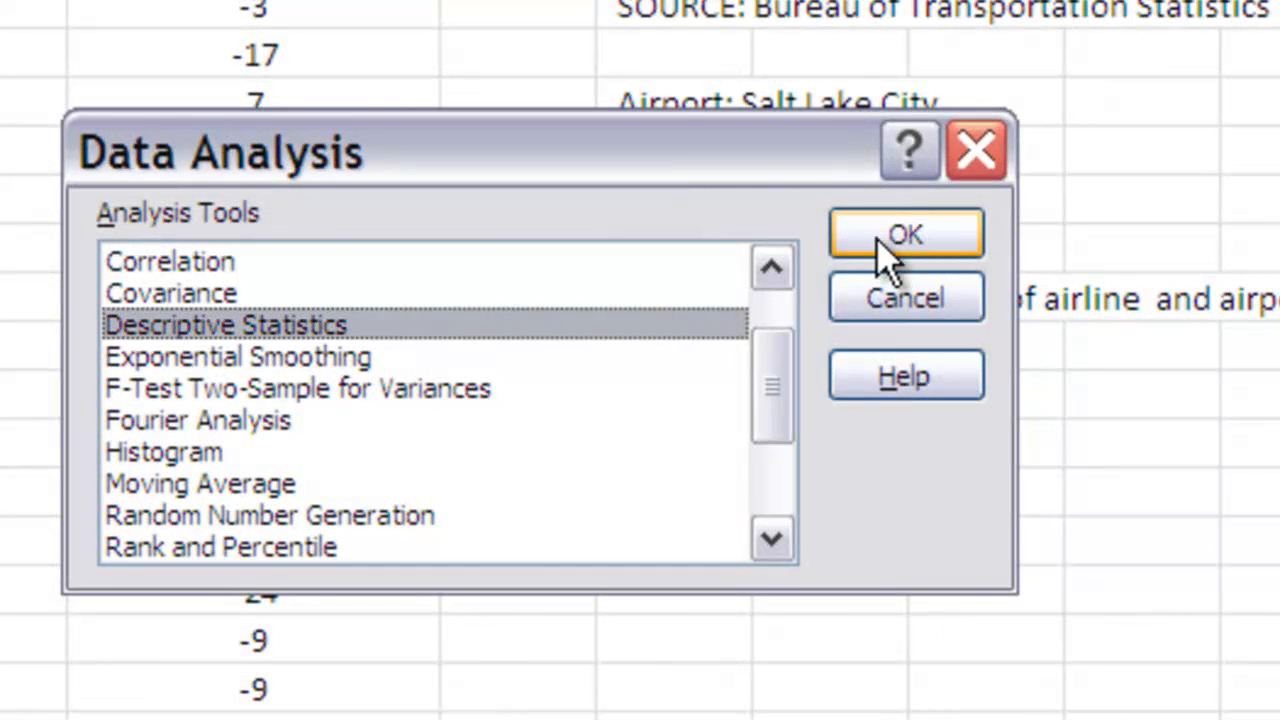
Confirm Descriptive Statistics and place the cursor in the Input Range box
{"action": "left_click", "coordinate": [904, 232]}
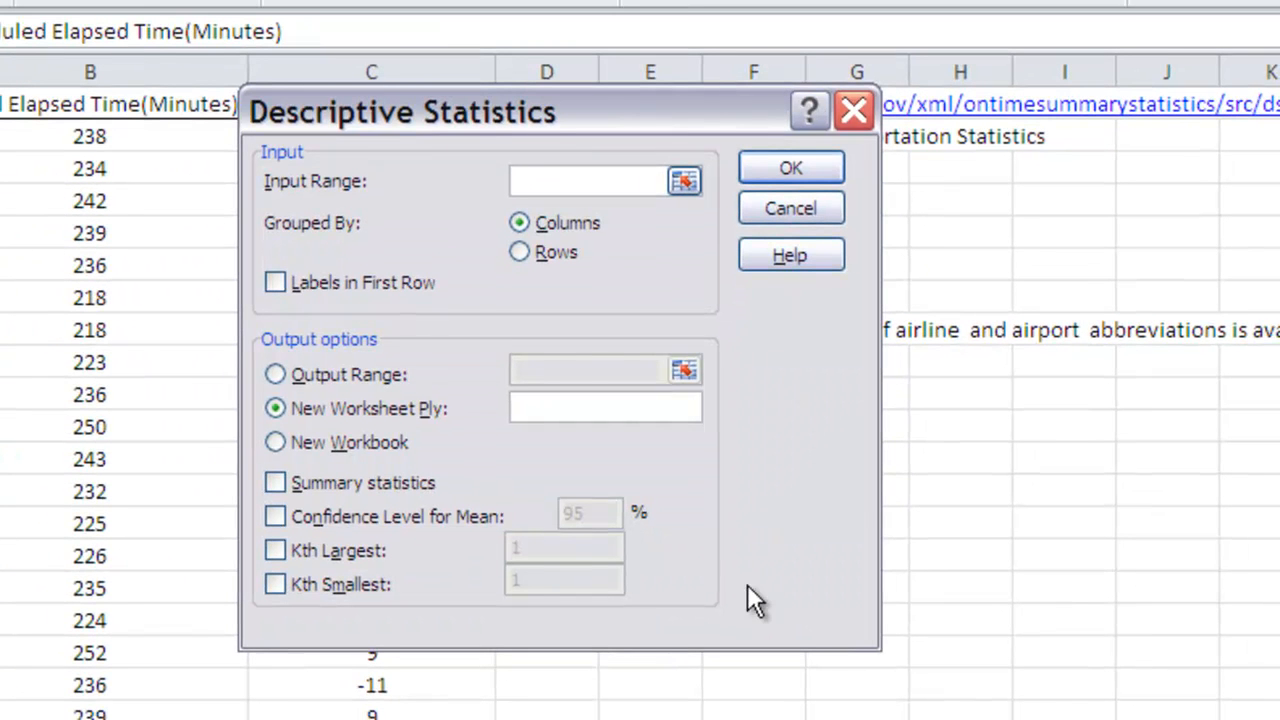
{"action": "mouse_move", "coordinate": [498, 316]}
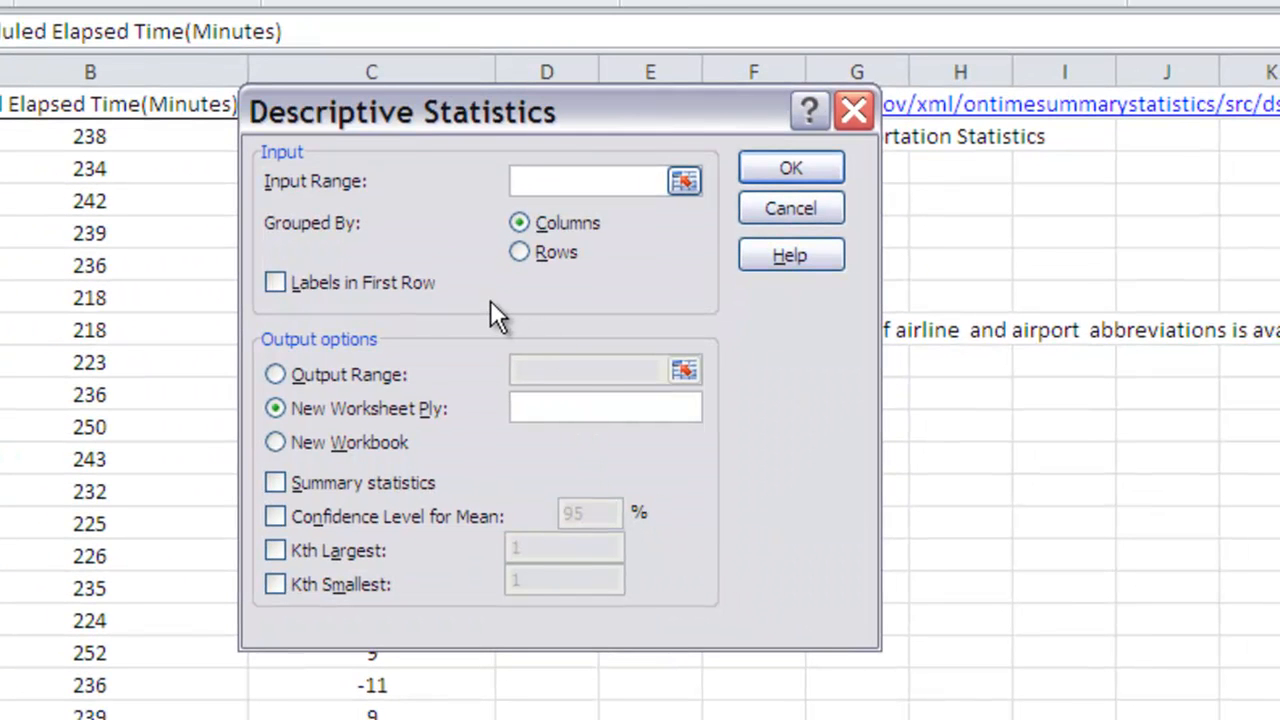
{"action": "left_click", "coordinate": [584, 180]}
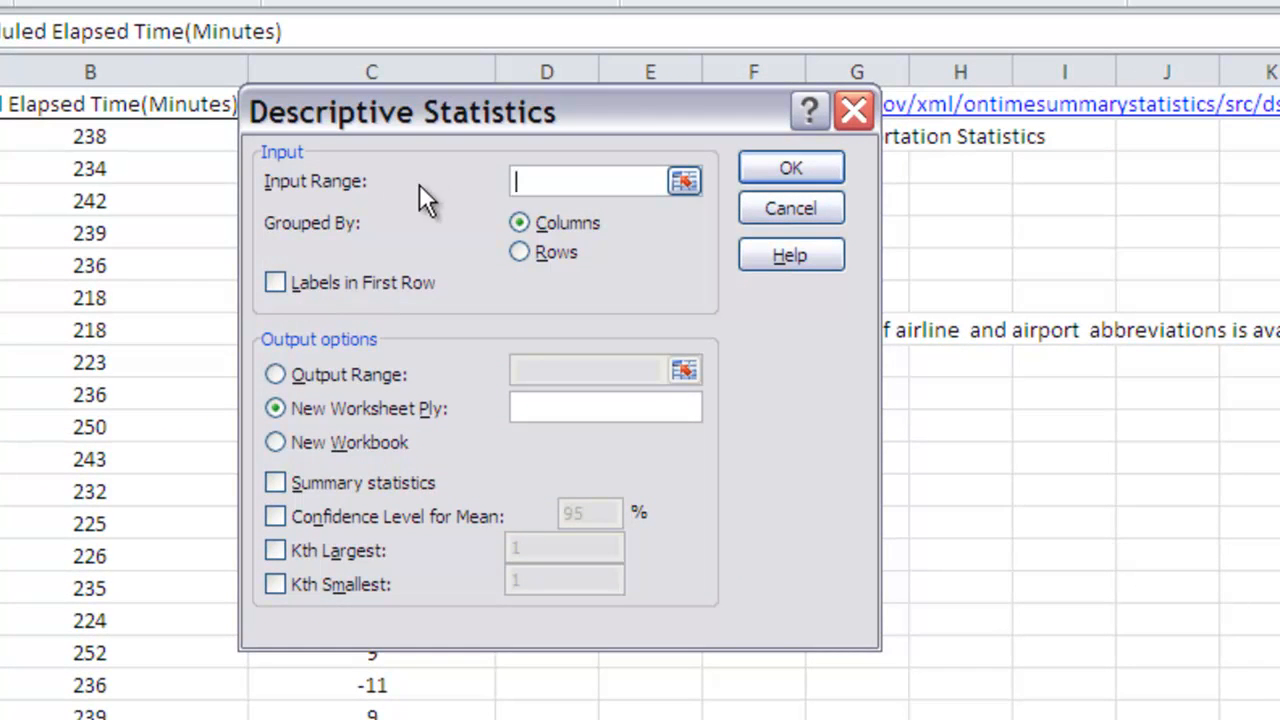
{"action": "mouse_move", "coordinate": [584, 188]}
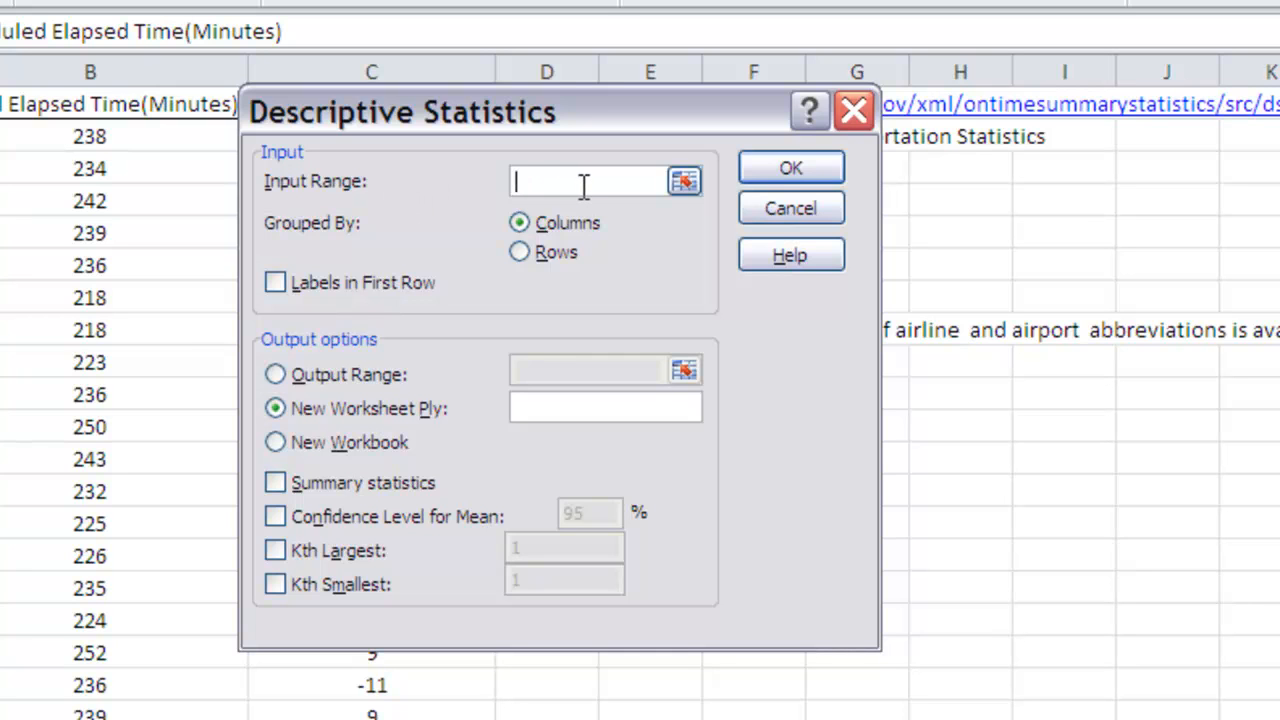
{"action": "mouse_move", "coordinate": [400, 258]}
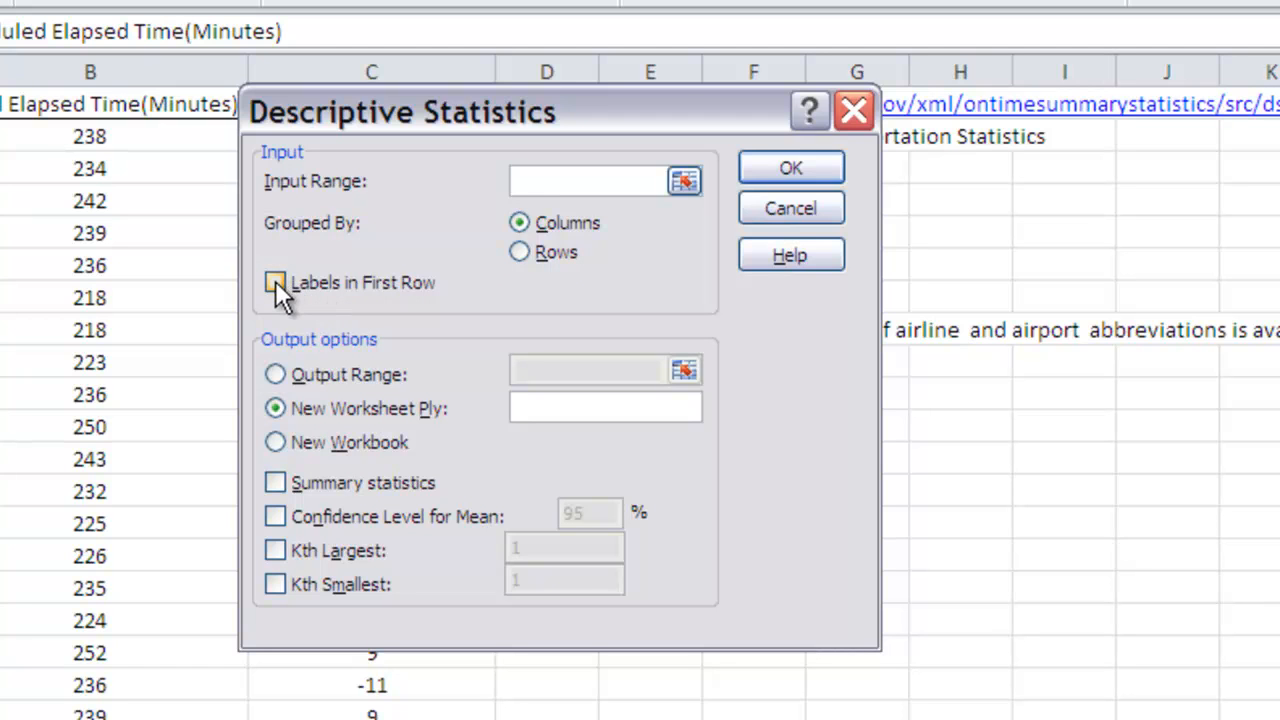
{"action": "left_click", "coordinate": [276, 282]}
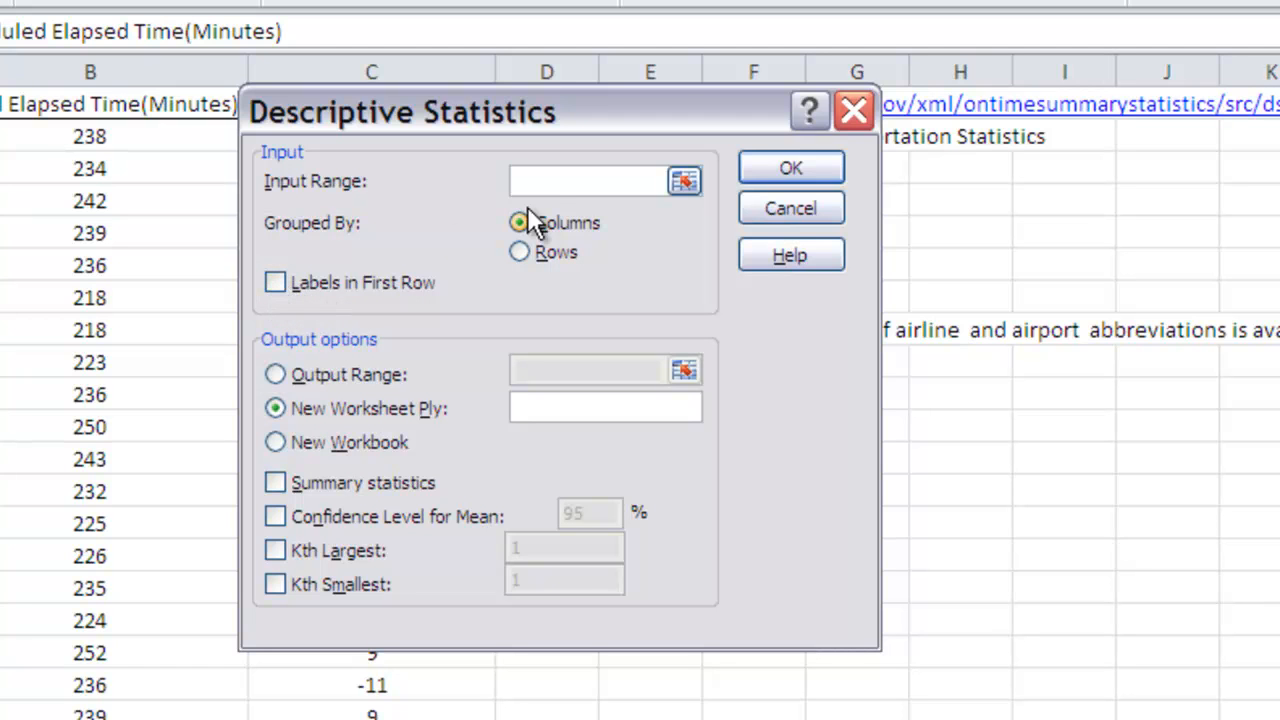
{"action": "left_click", "coordinate": [584, 180]}
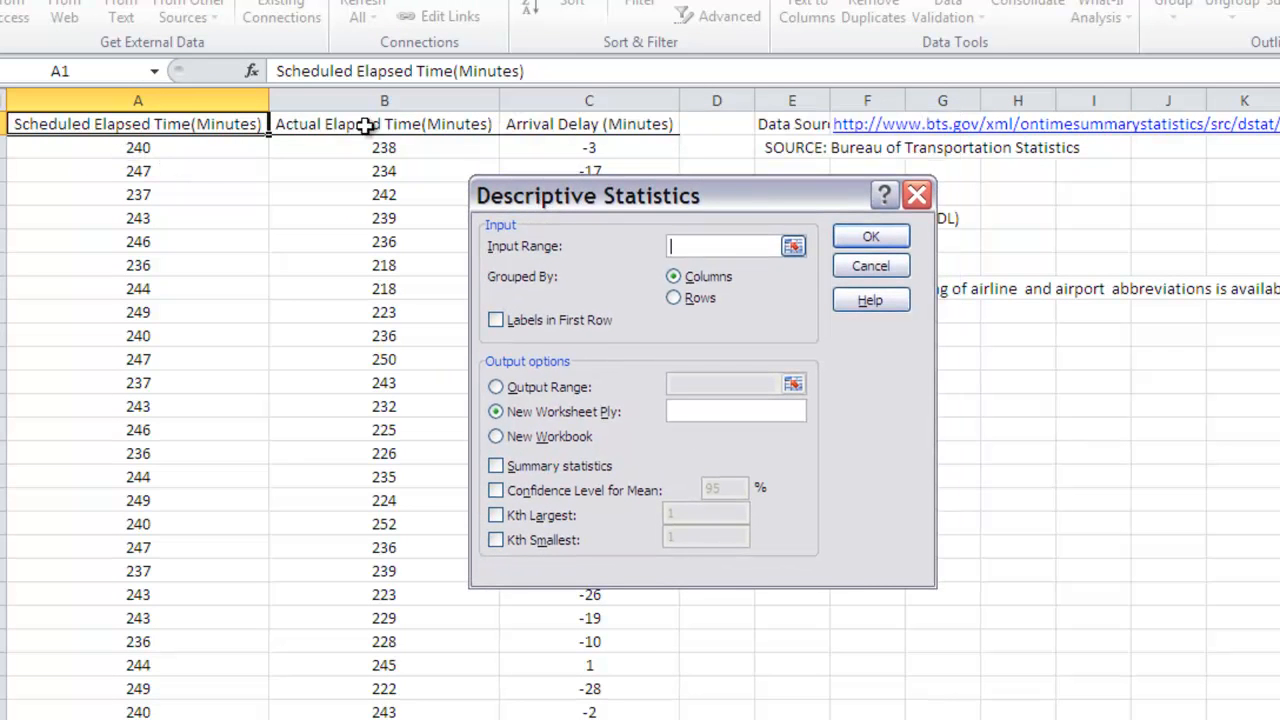
{"action": "mouse_move", "coordinate": [600, 124]}
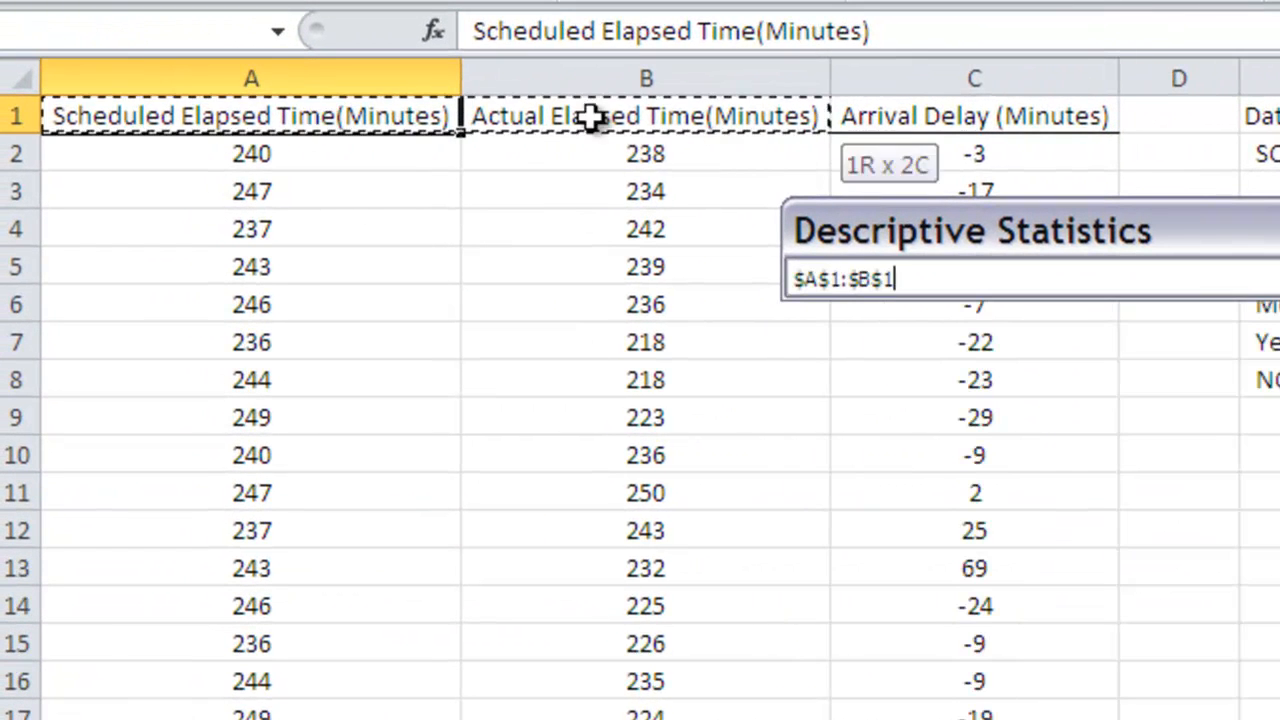
Extend the input range from the A1:C1 headers down to $A$1:$C$237
{"action": "key", "text": "ctrl+shift+down"}
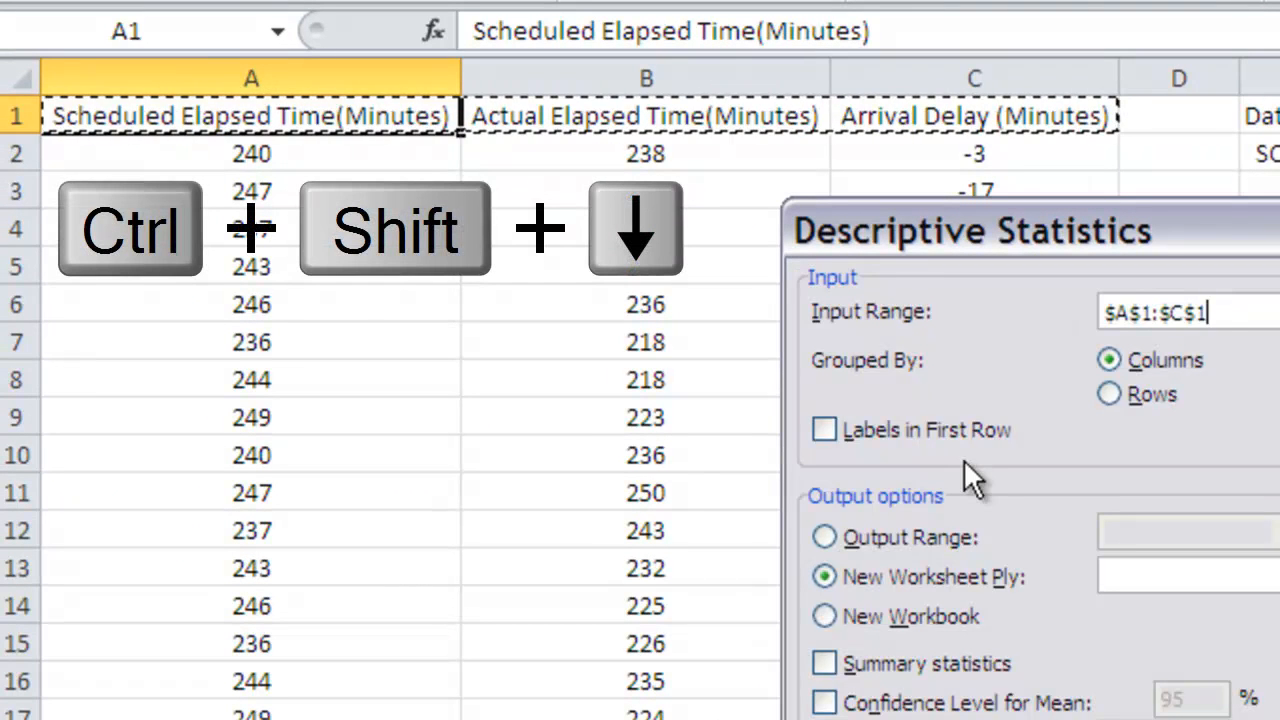
{"action": "key", "text": "ctrl+shift+down"}
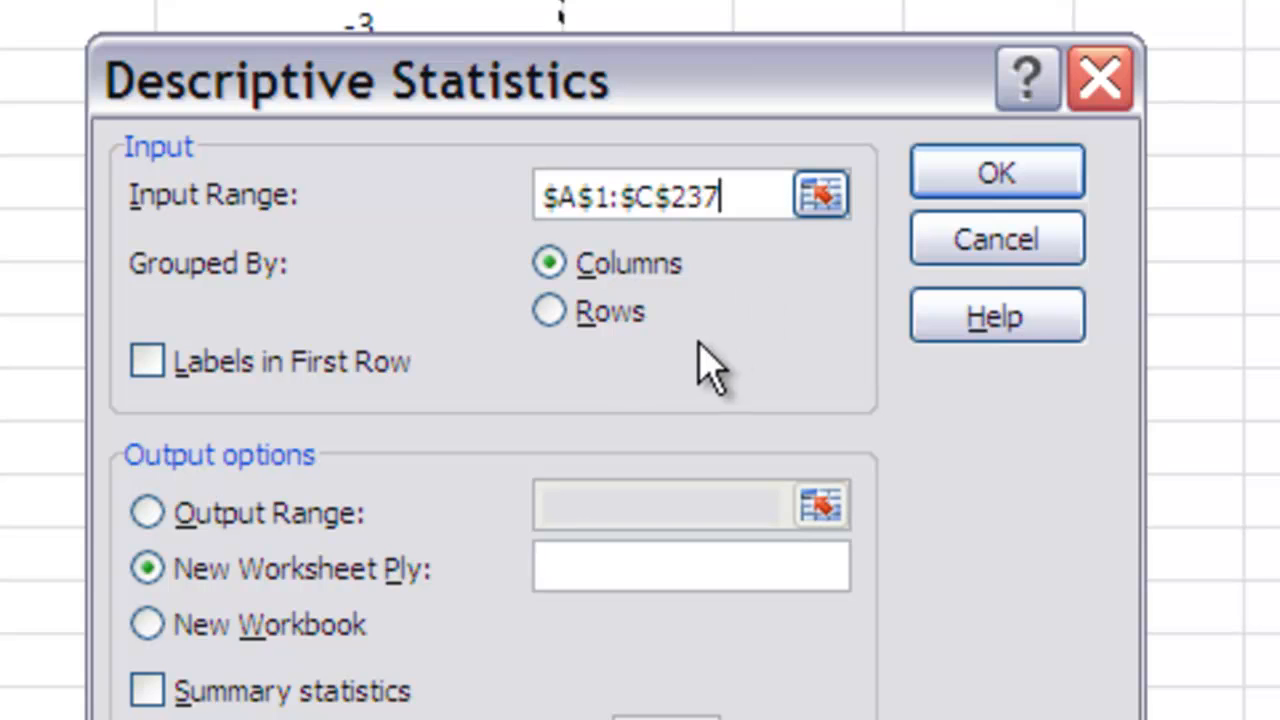
{"action": "mouse_move", "coordinate": [556, 310]}
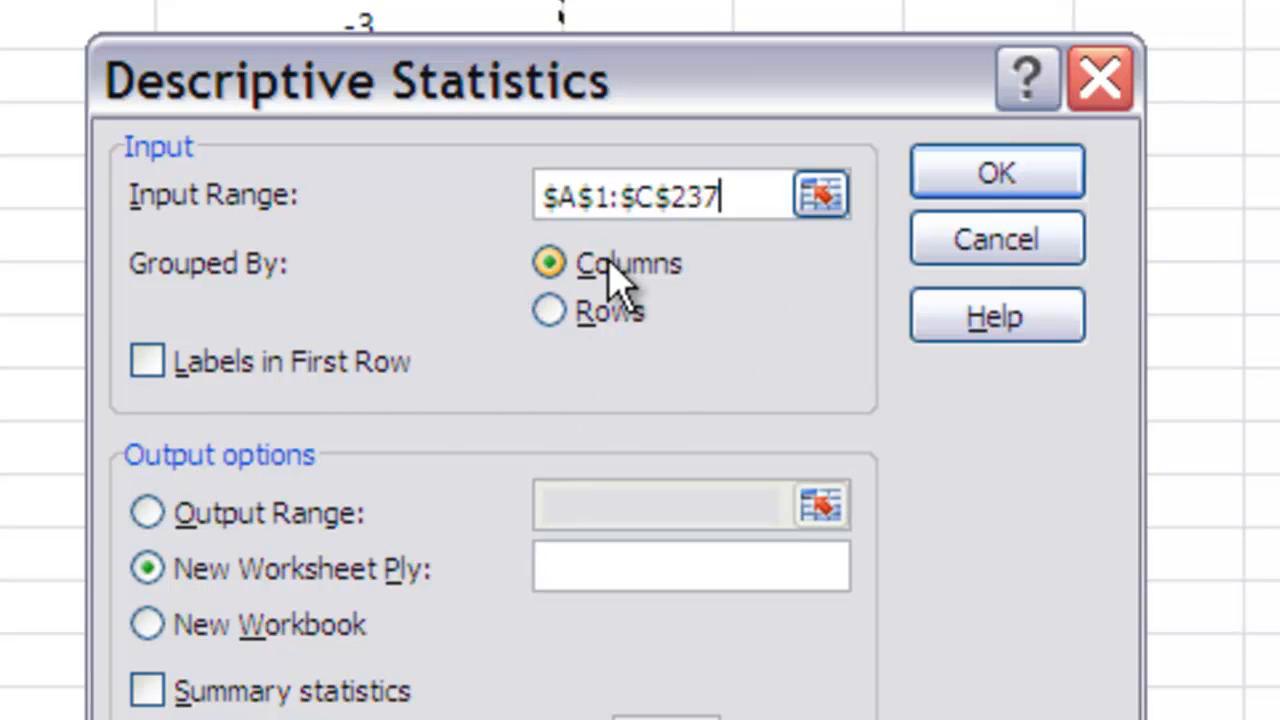
{"action": "mouse_move", "coordinate": [148, 360]}
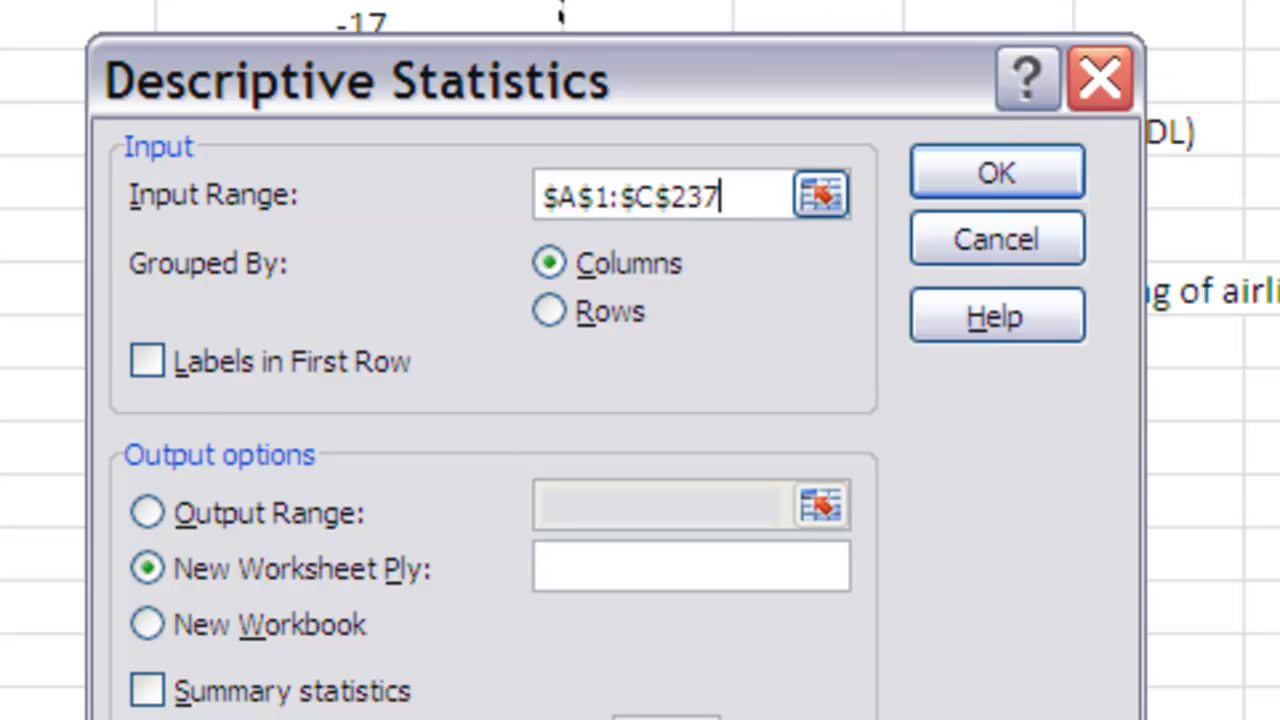
Turn on Labels in First Row for the input data
{"action": "left_click", "coordinate": [146, 360]}
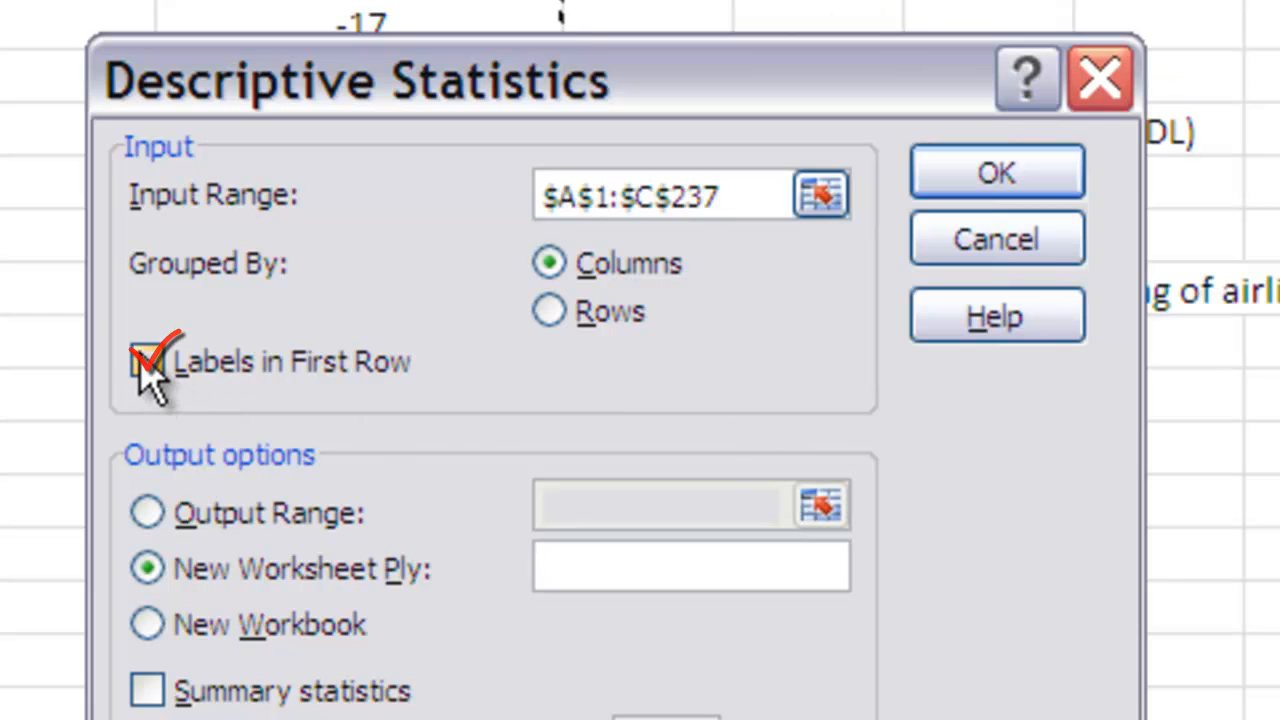
{"action": "left_click", "coordinate": [148, 360]}
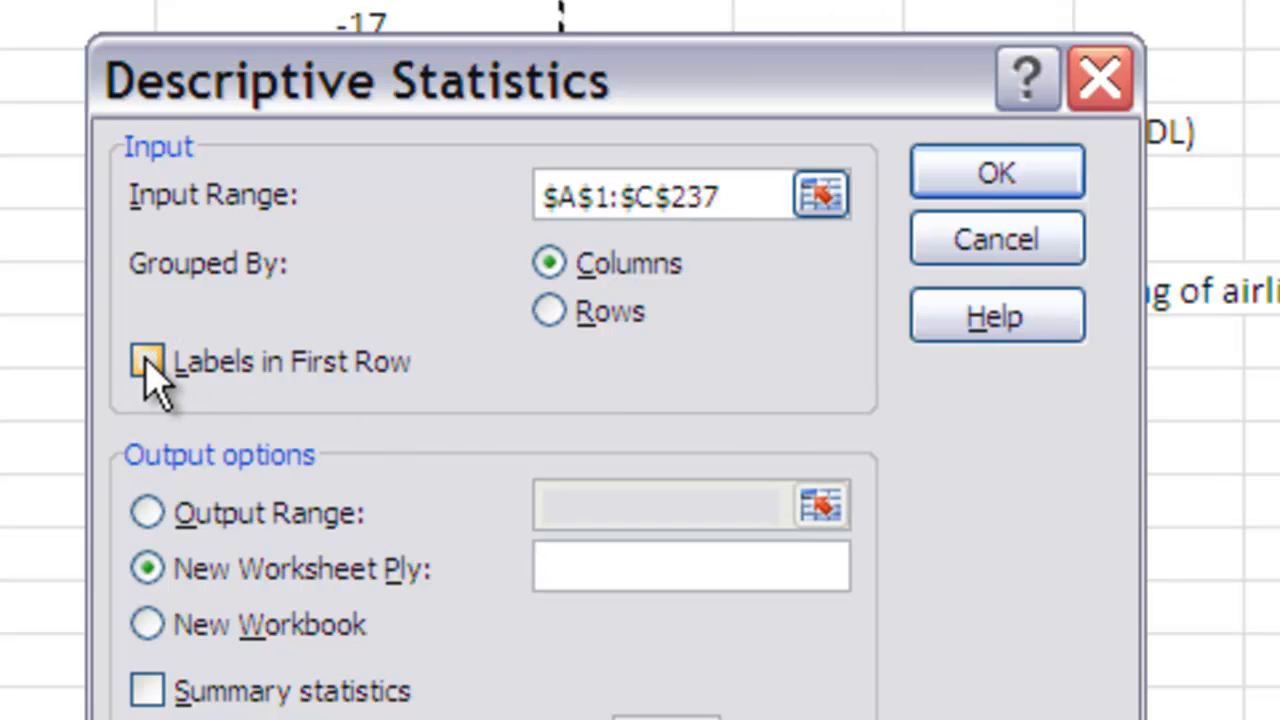
{"action": "left_click", "coordinate": [146, 360]}
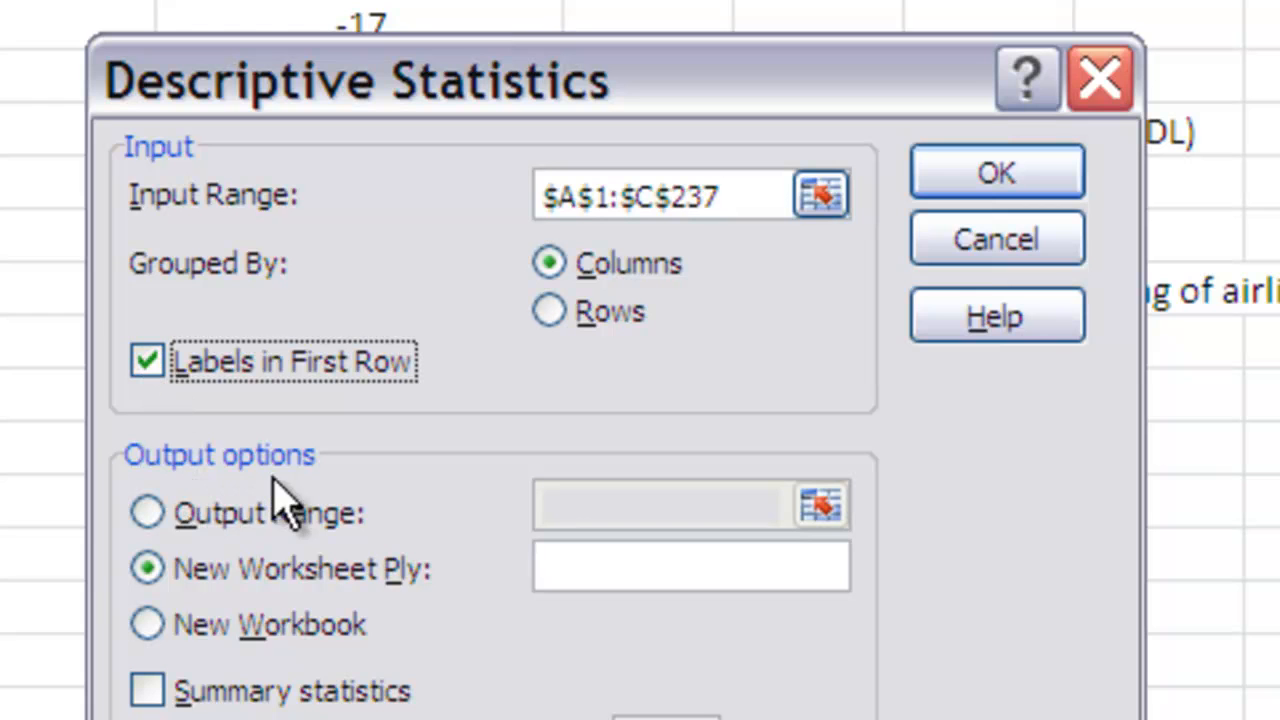
{"action": "scroll", "scroll_direction": "down", "scroll_amount": 3}
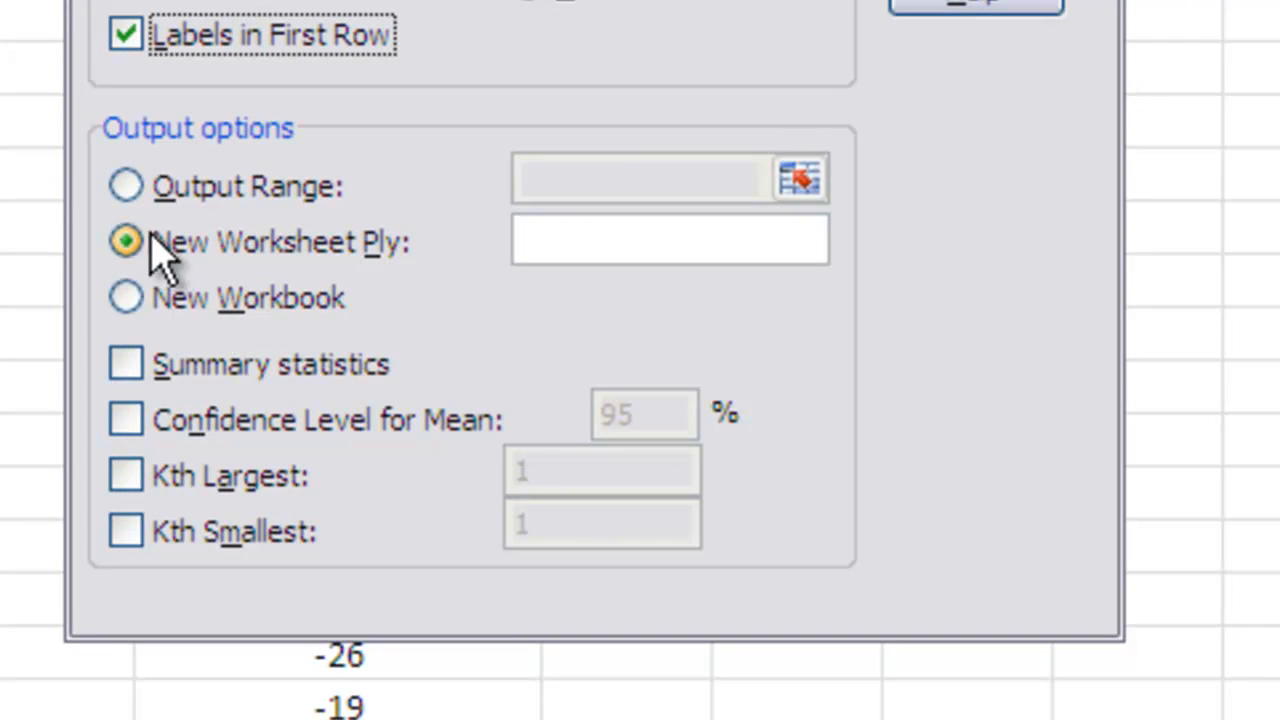
Send the output to a New Worksheet Ply named 'Descriptive Stats'
{"action": "left_click", "coordinate": [668, 240]}
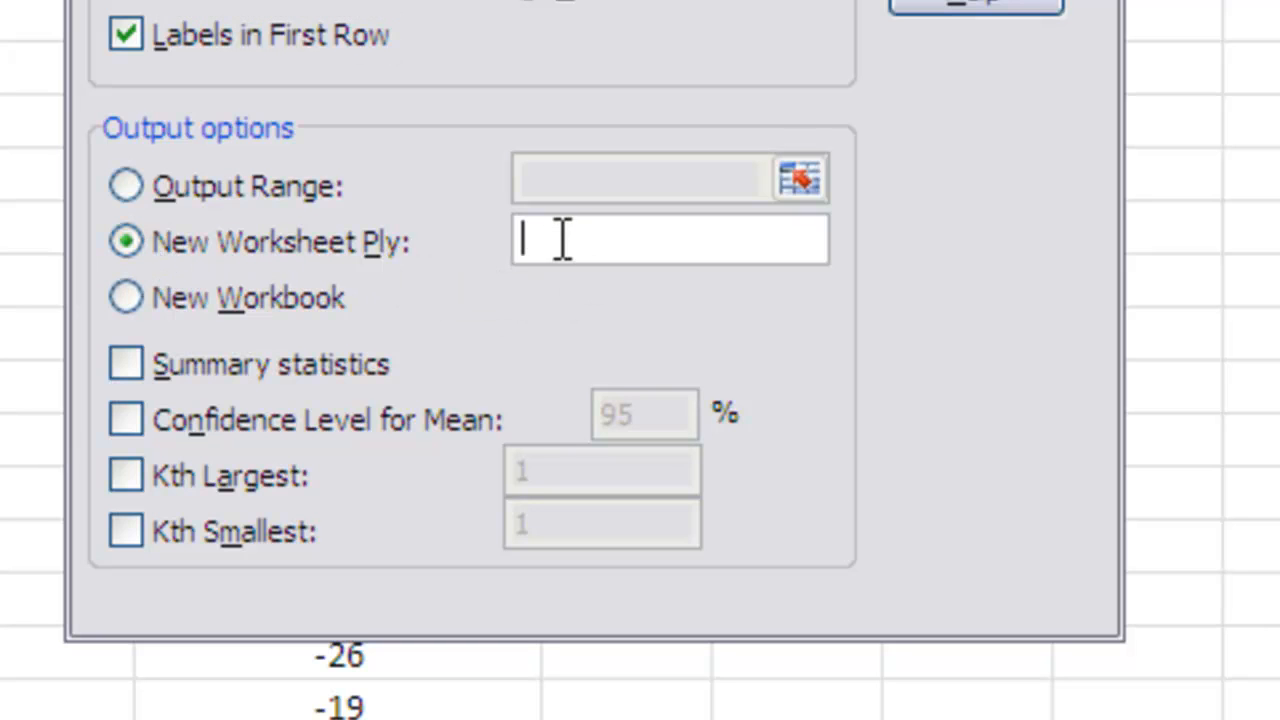
{"action": "type", "text": "Descriptive"}
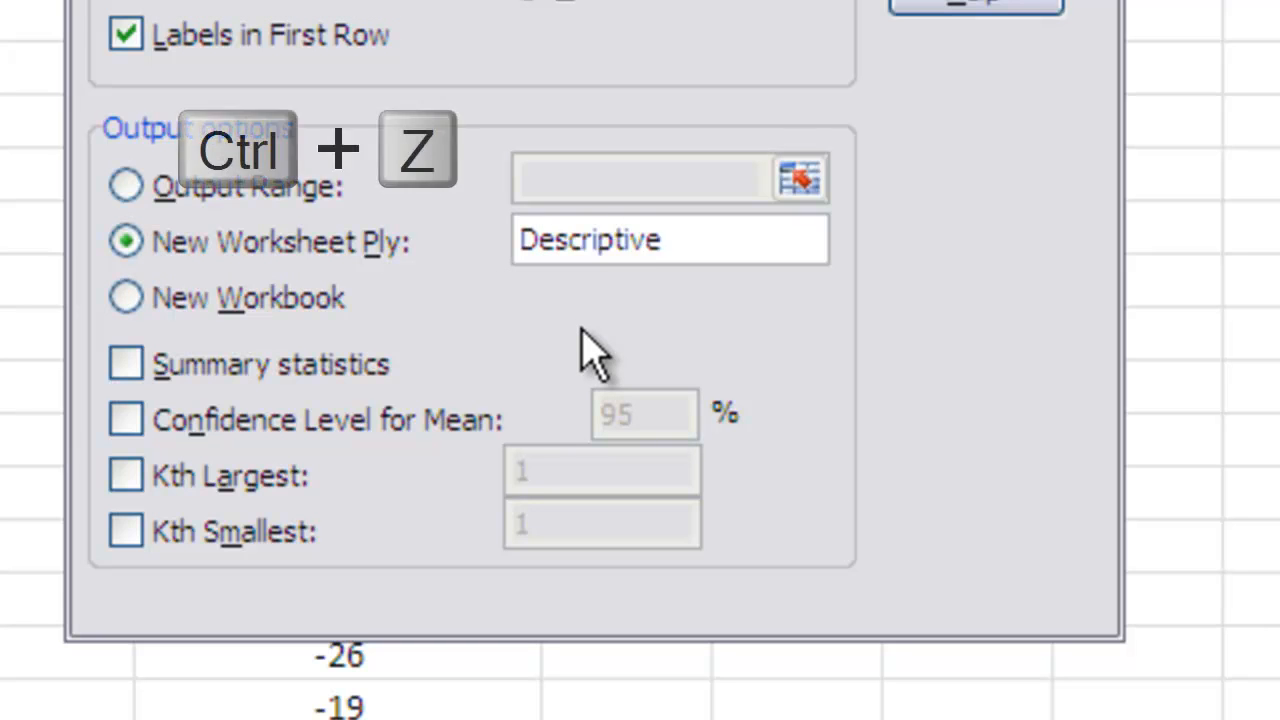
{"action": "type", "text": "Stats"}
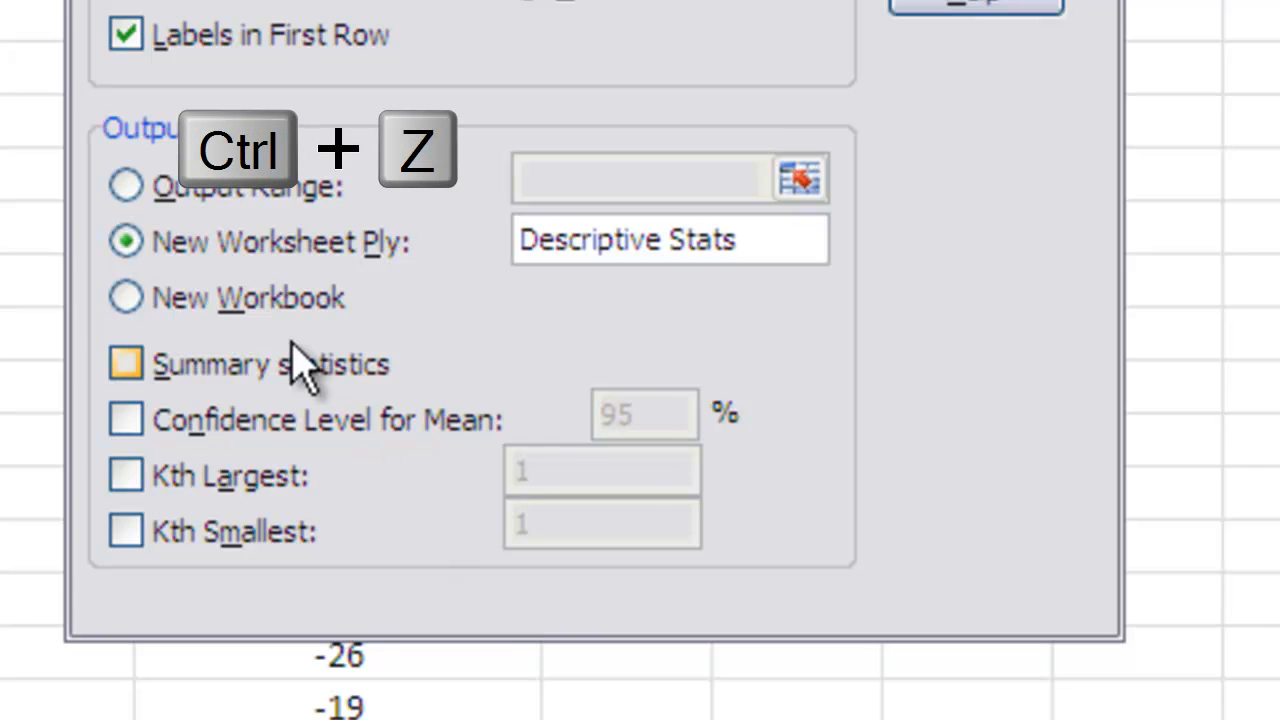
{"action": "key", "text": "ctrl+z"}
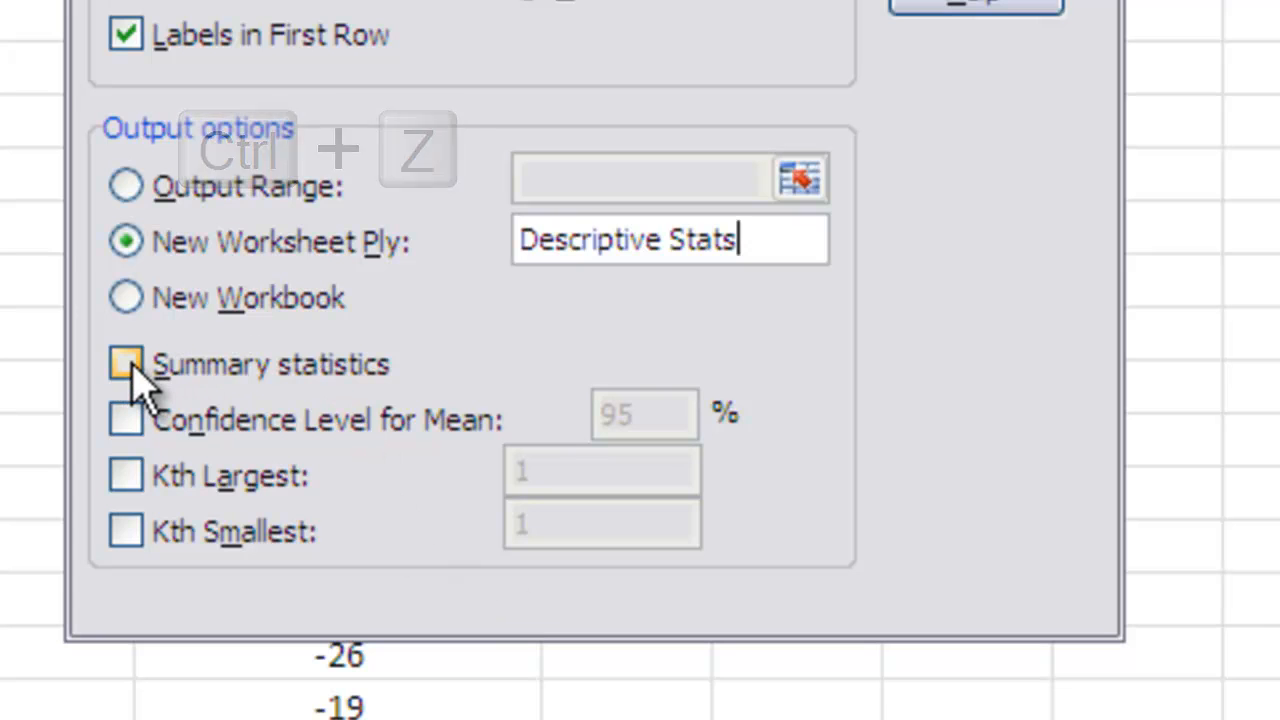
Switch on Summary statistics for the output
{"action": "left_click", "coordinate": [124, 364]}
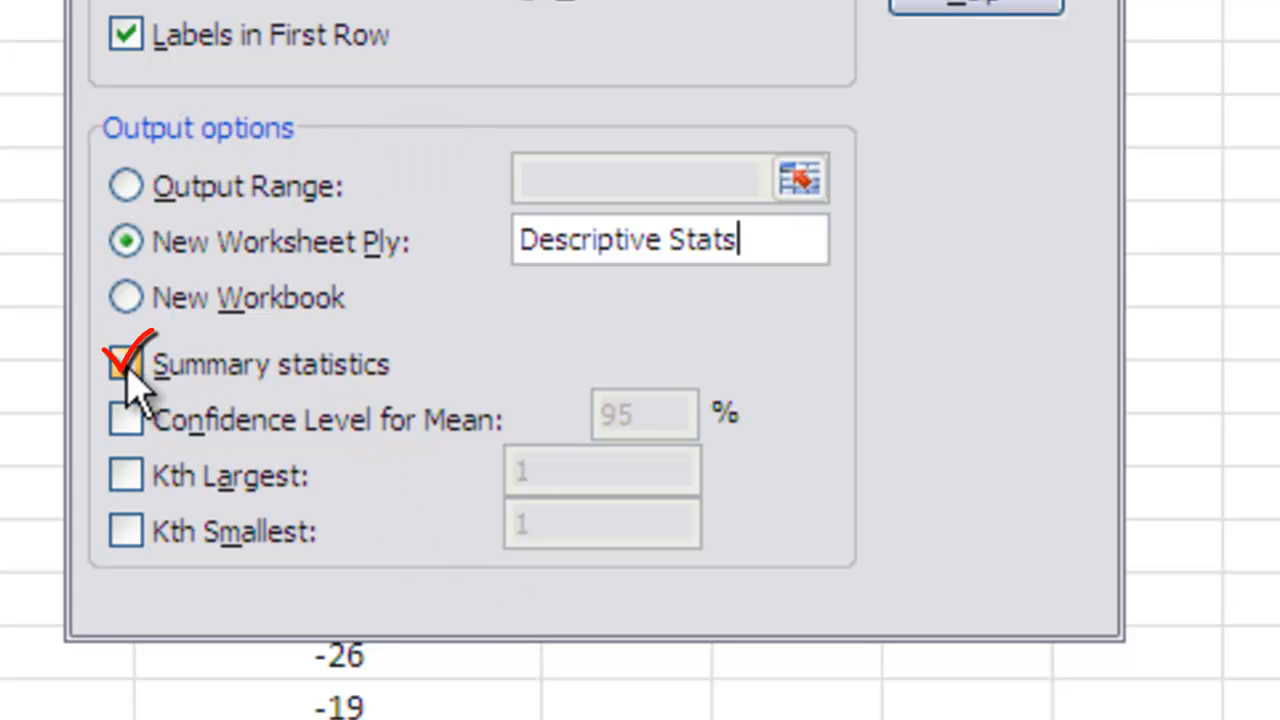
{"action": "left_click", "coordinate": [126, 364]}
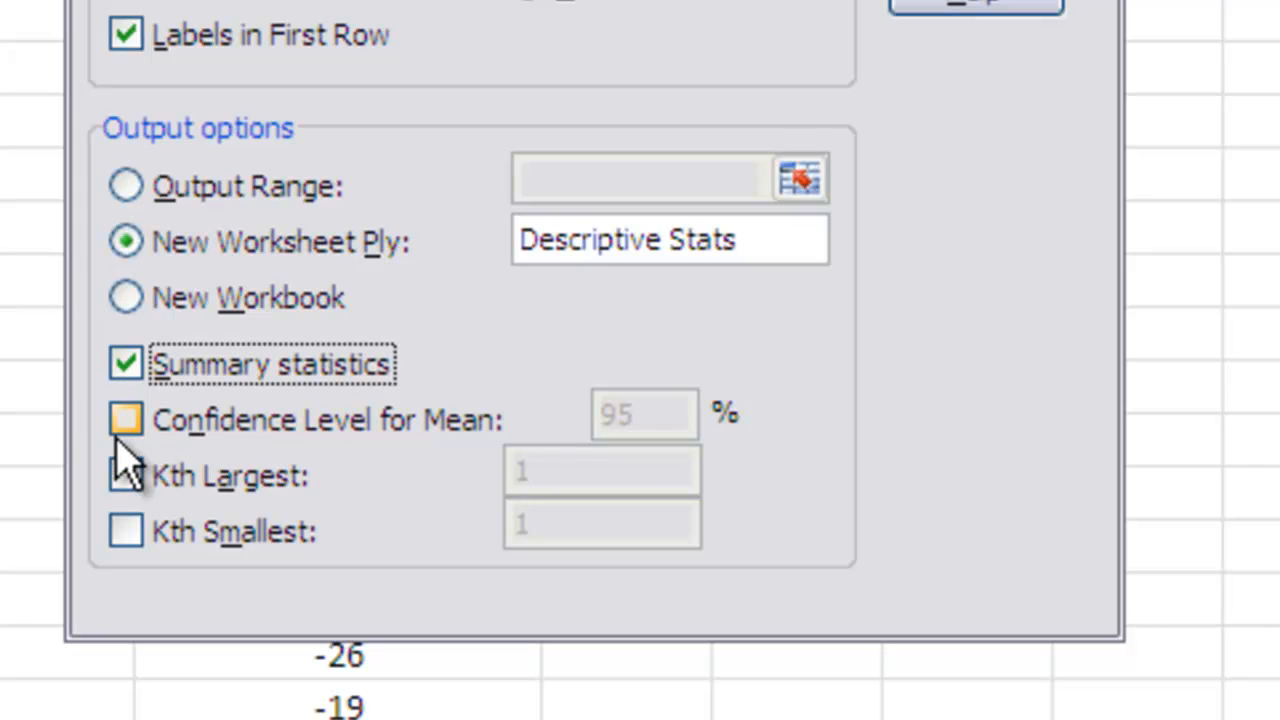
{"action": "mouse_move", "coordinate": [130, 470]}
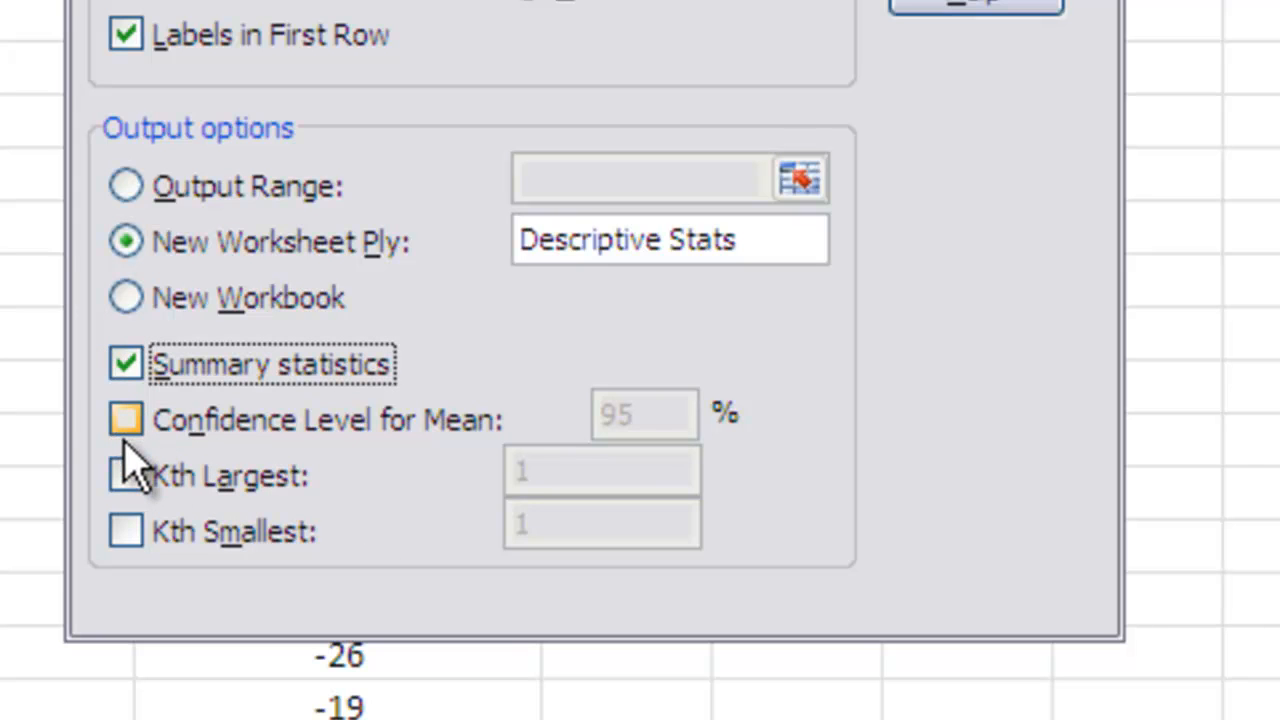
{"action": "mouse_move", "coordinate": [136, 464]}
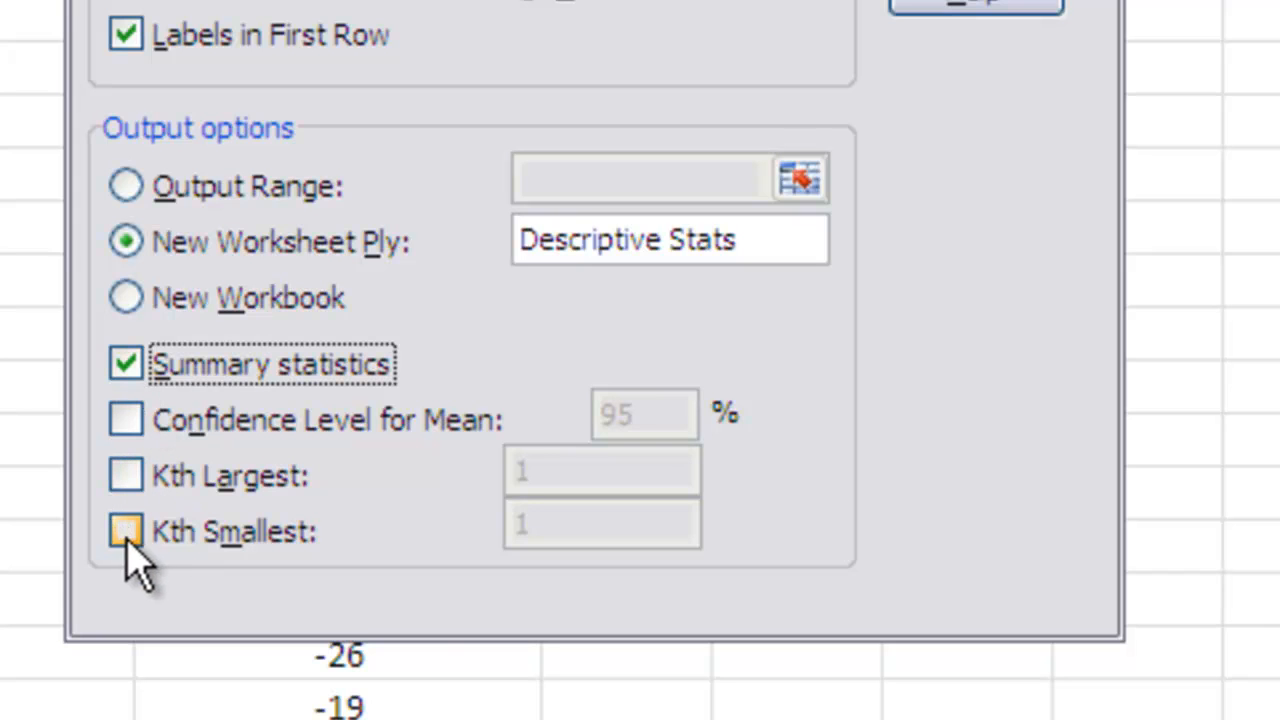
{"action": "left_click", "coordinate": [126, 532]}
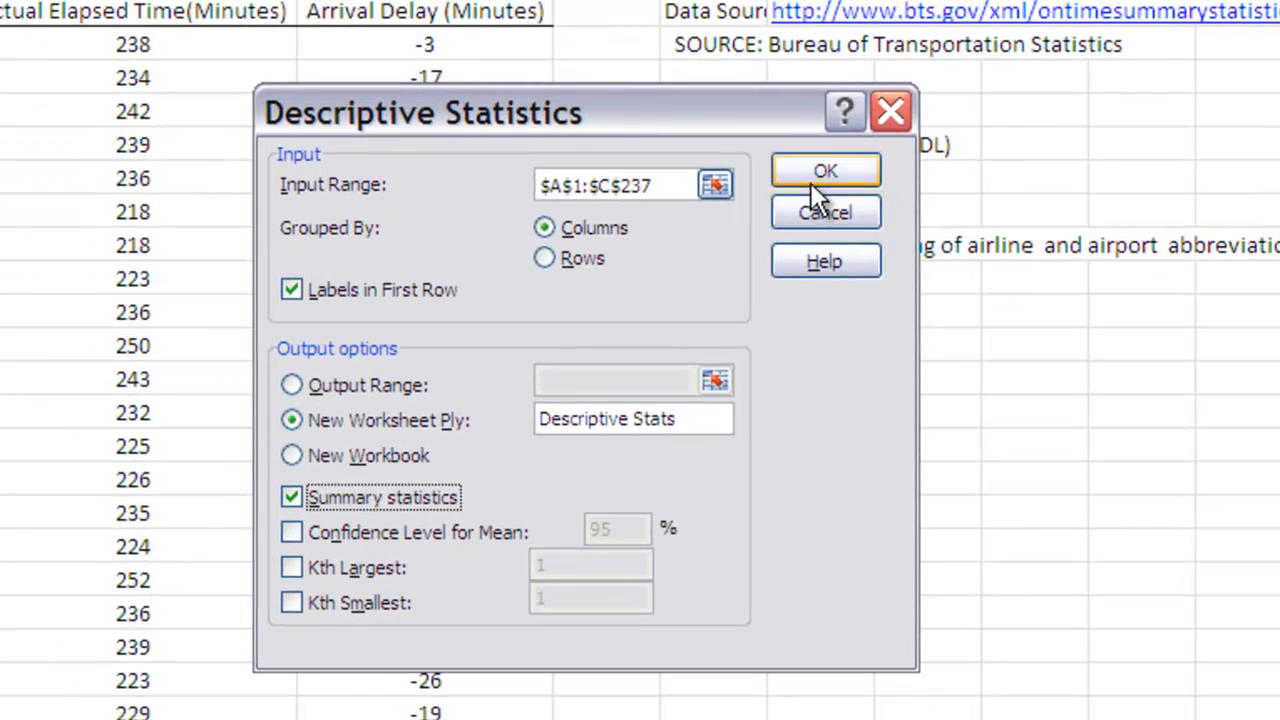
Run Descriptive Statistics to generate the results sheet for the three flight-time columns
{"action": "left_click", "coordinate": [824, 170]}
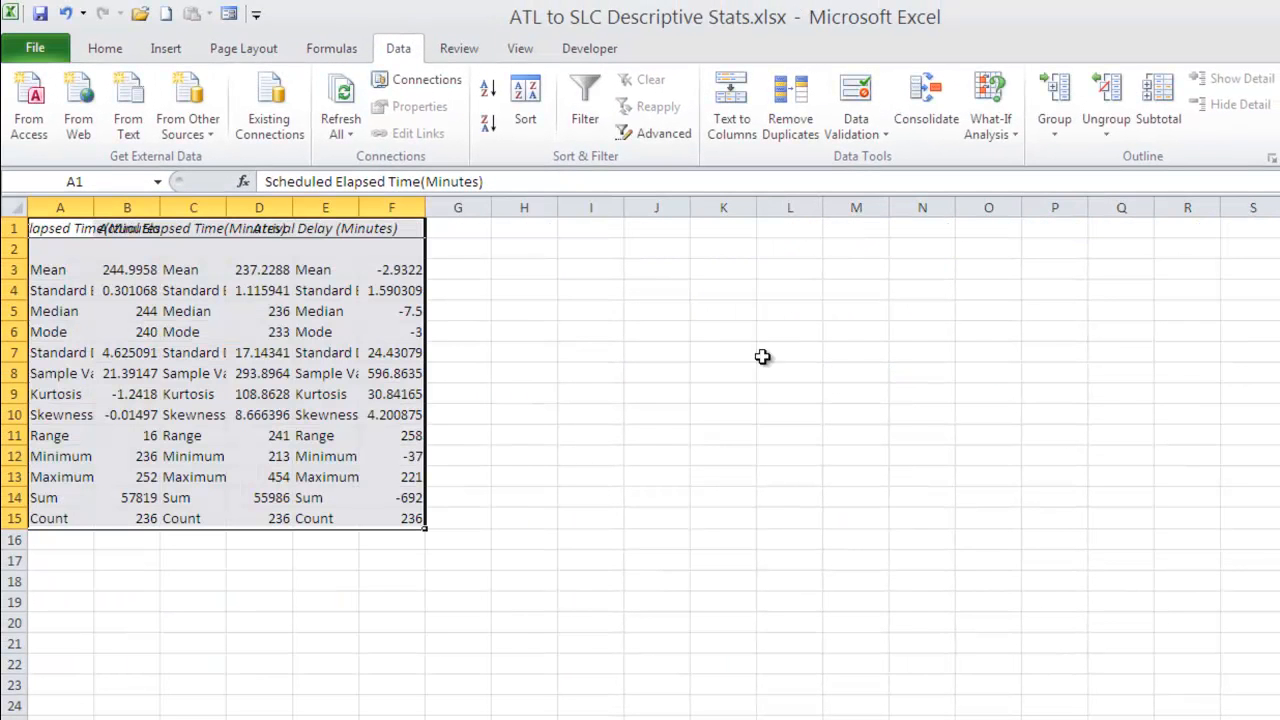
{"action": "mouse_move", "coordinate": [228, 500]}
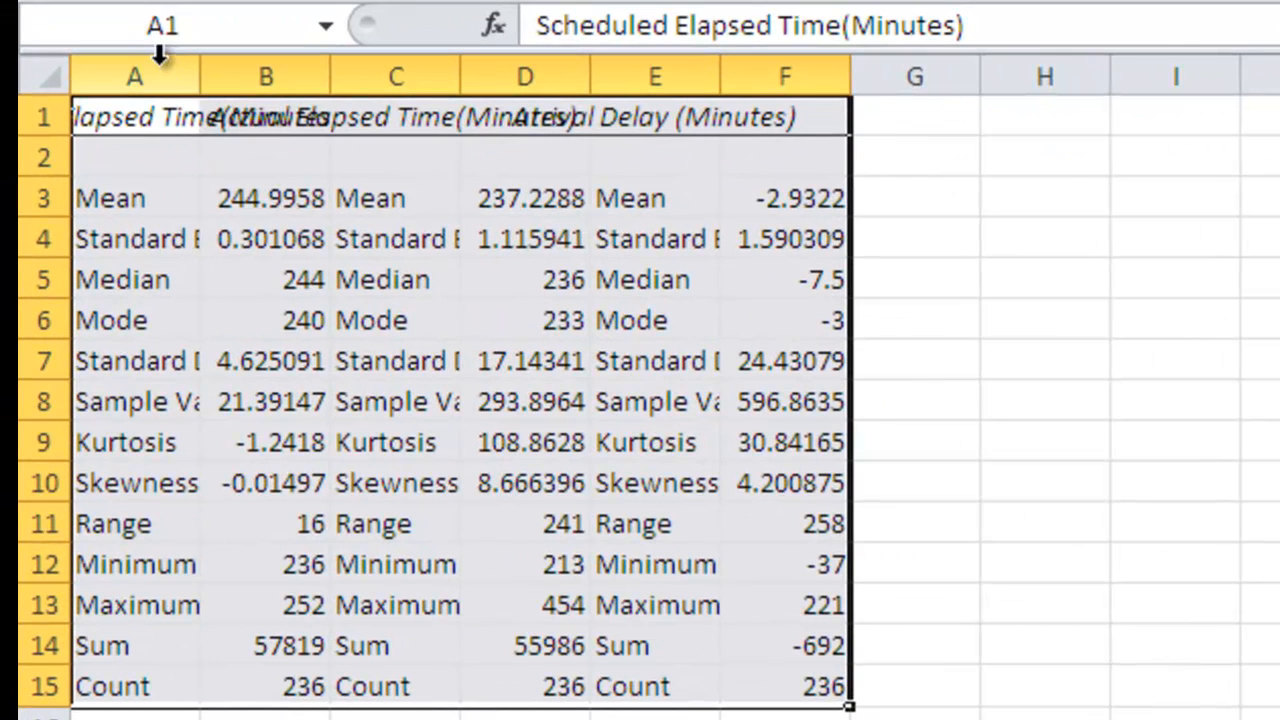
{"action": "mouse_move", "coordinate": [870, 320]}
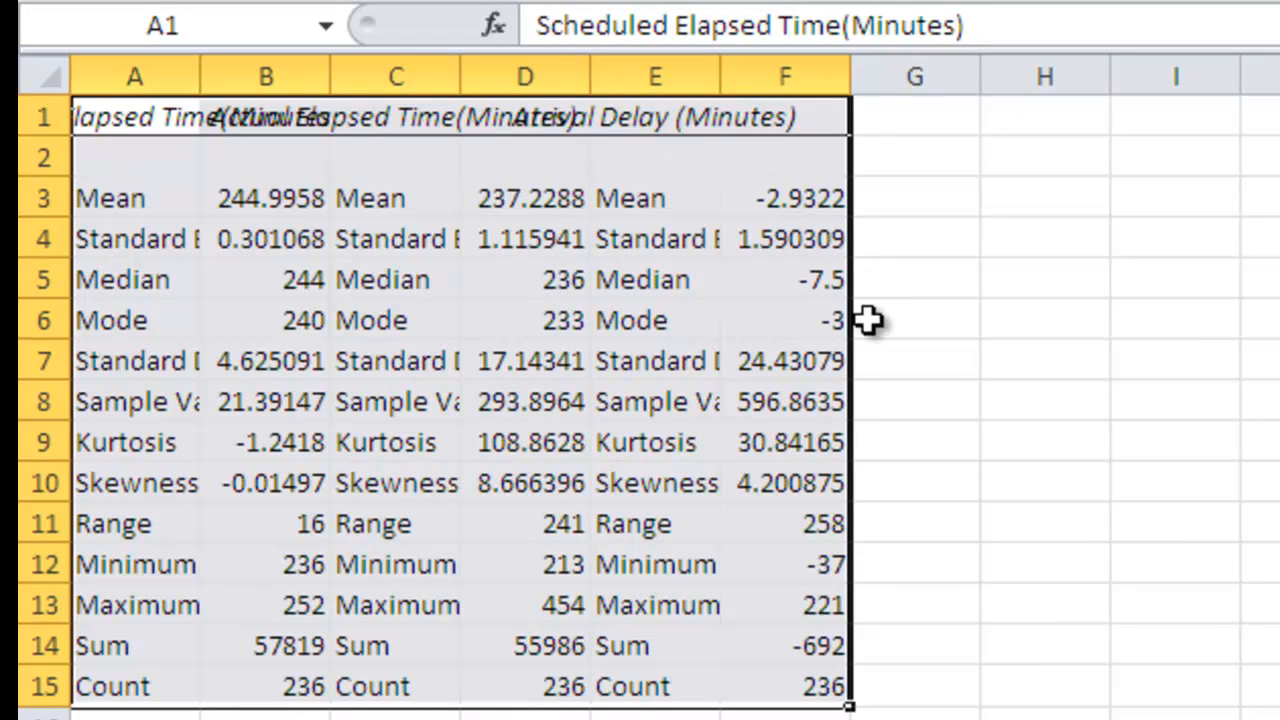
{"action": "mouse_move", "coordinate": [310, 130]}
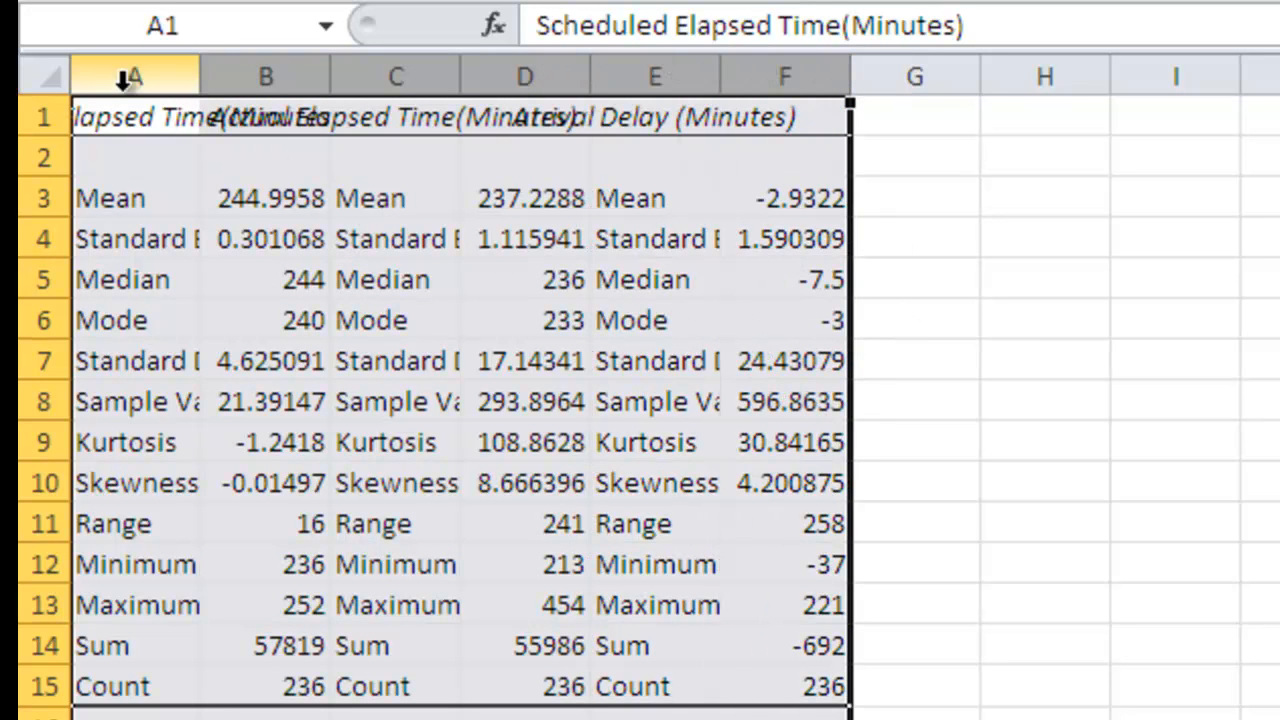
{"action": "mouse_move", "coordinate": [198, 78]}
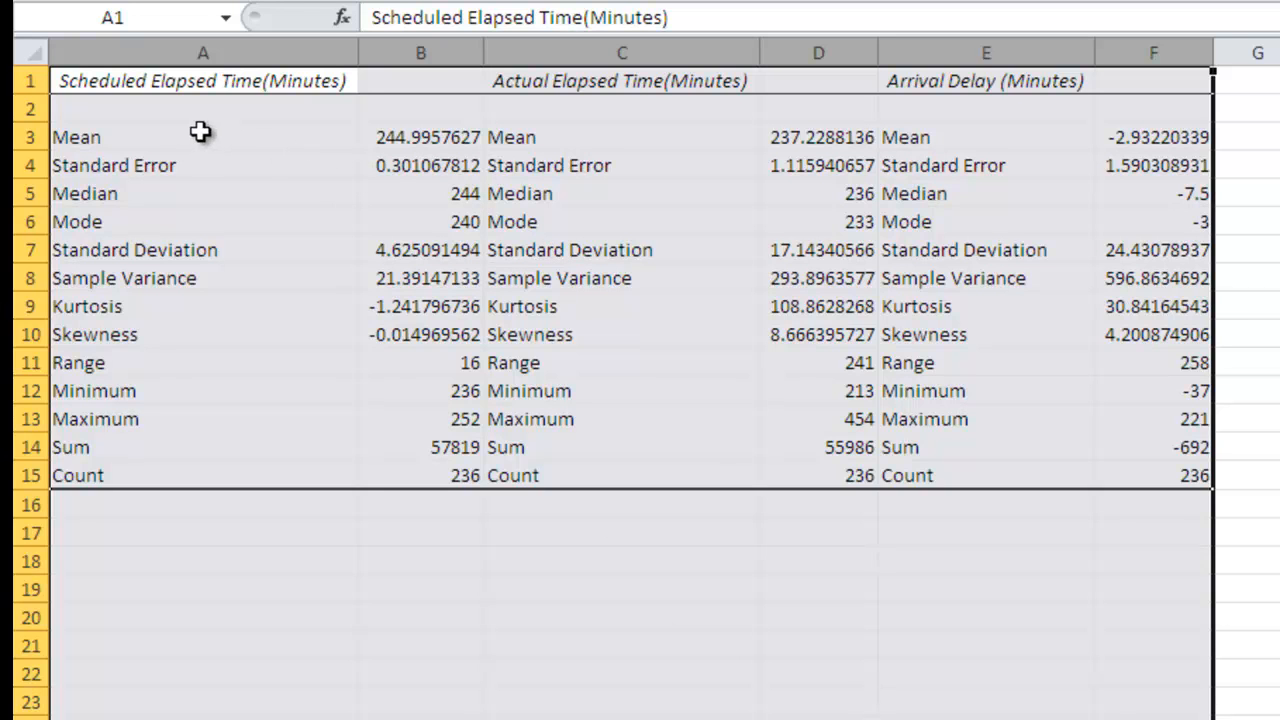
{"action": "mouse_move", "coordinate": [142, 132]}
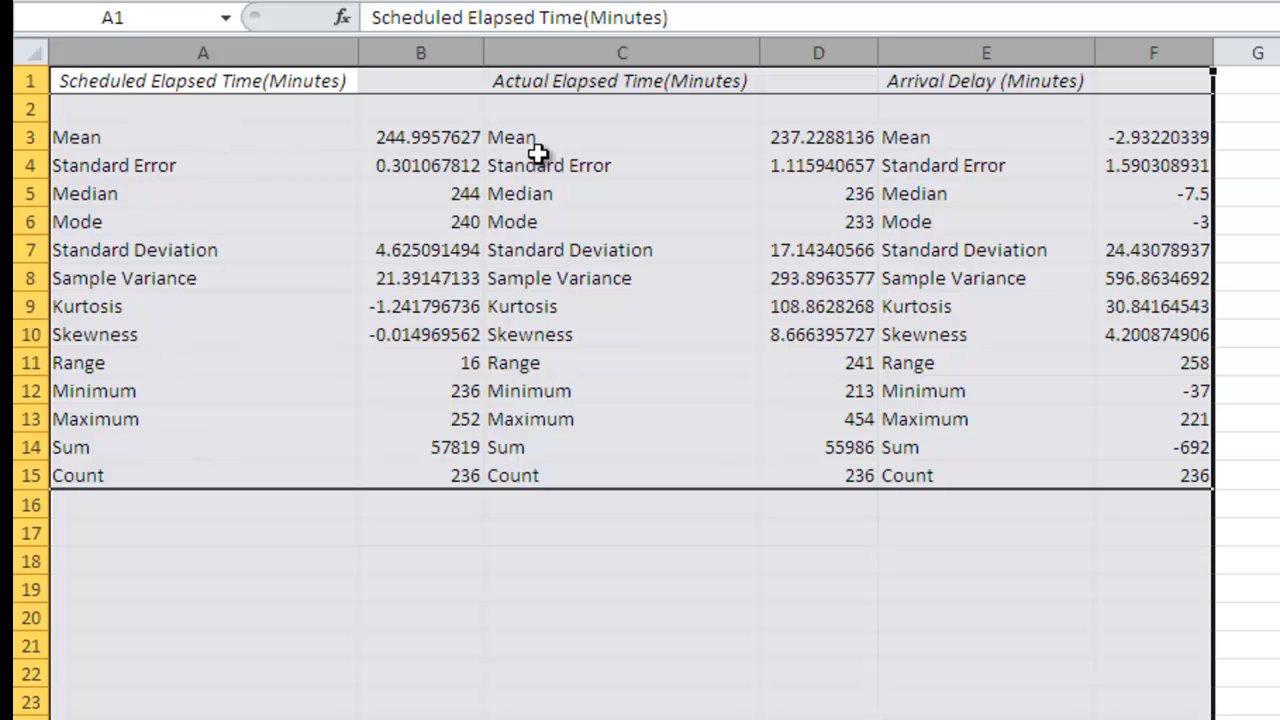
{"action": "mouse_move", "coordinate": [984, 424]}
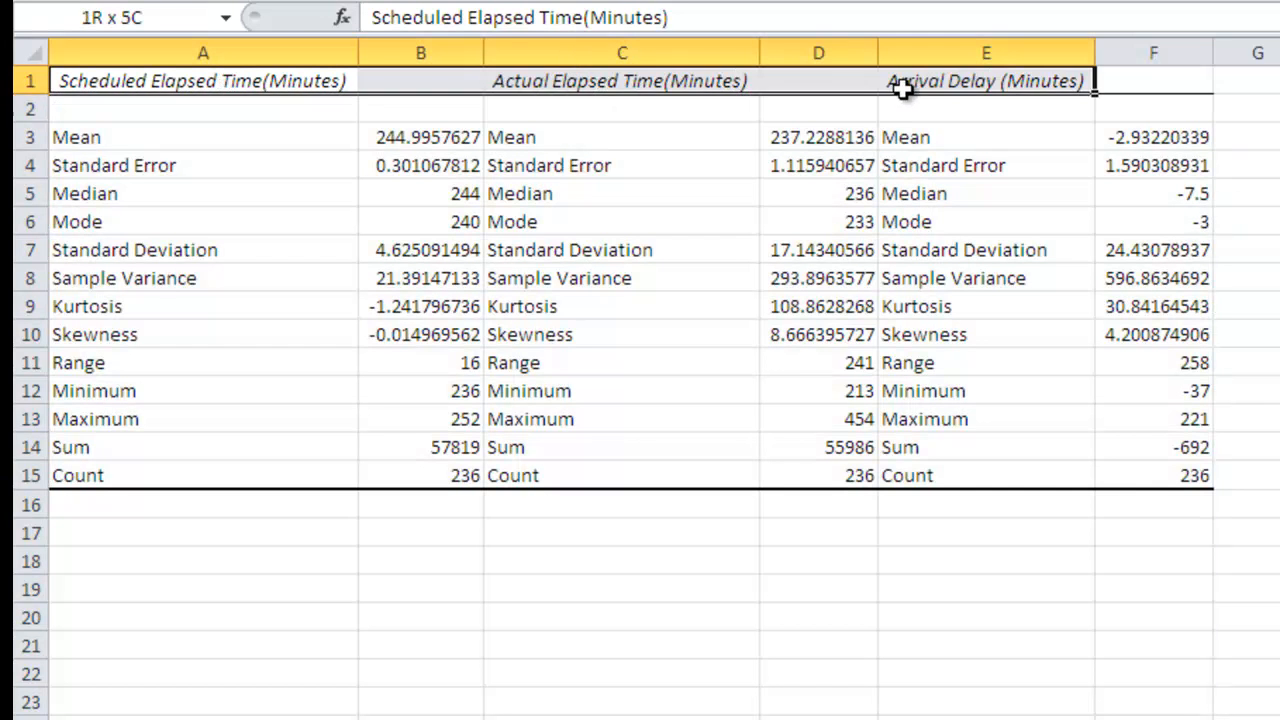
Cut the row-1 headings and paste them starting at B1, one column right
{"action": "key", "text": "ctrl+x"}
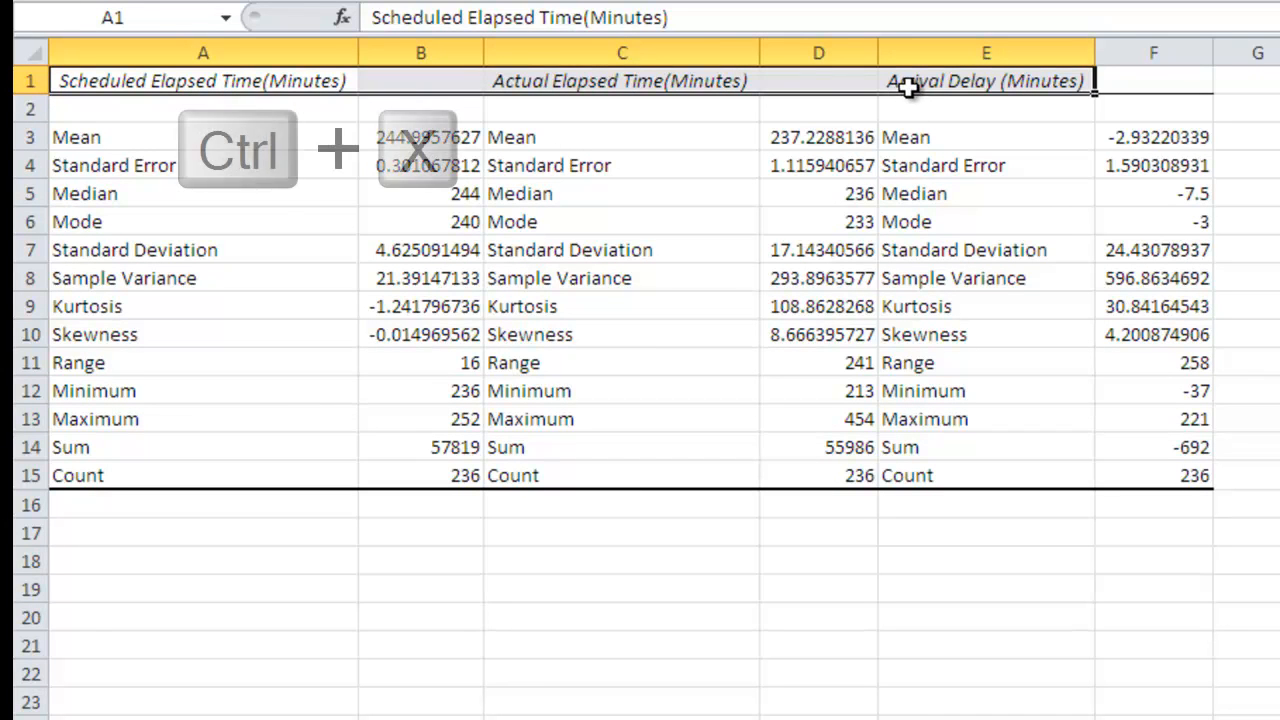
{"action": "key", "text": "ctrl+x"}
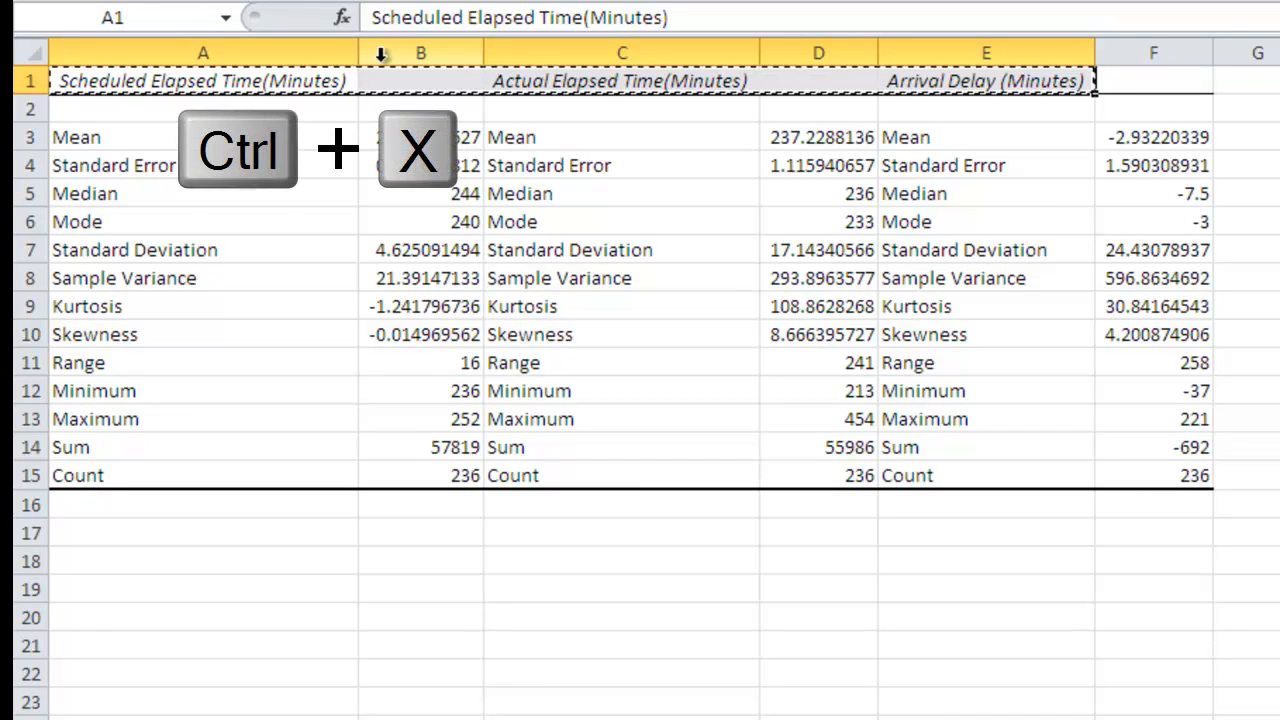
{"action": "key", "text": "ctrl+v"}
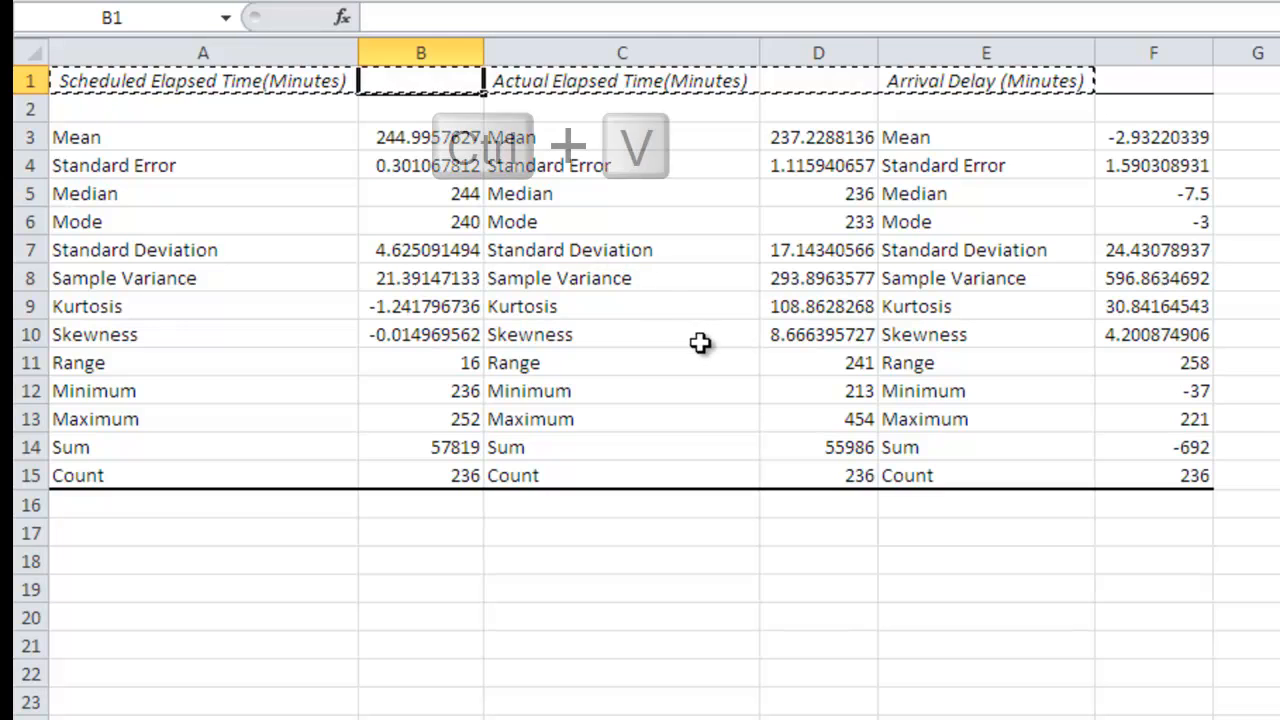
{"action": "key", "text": "ctrl+v"}
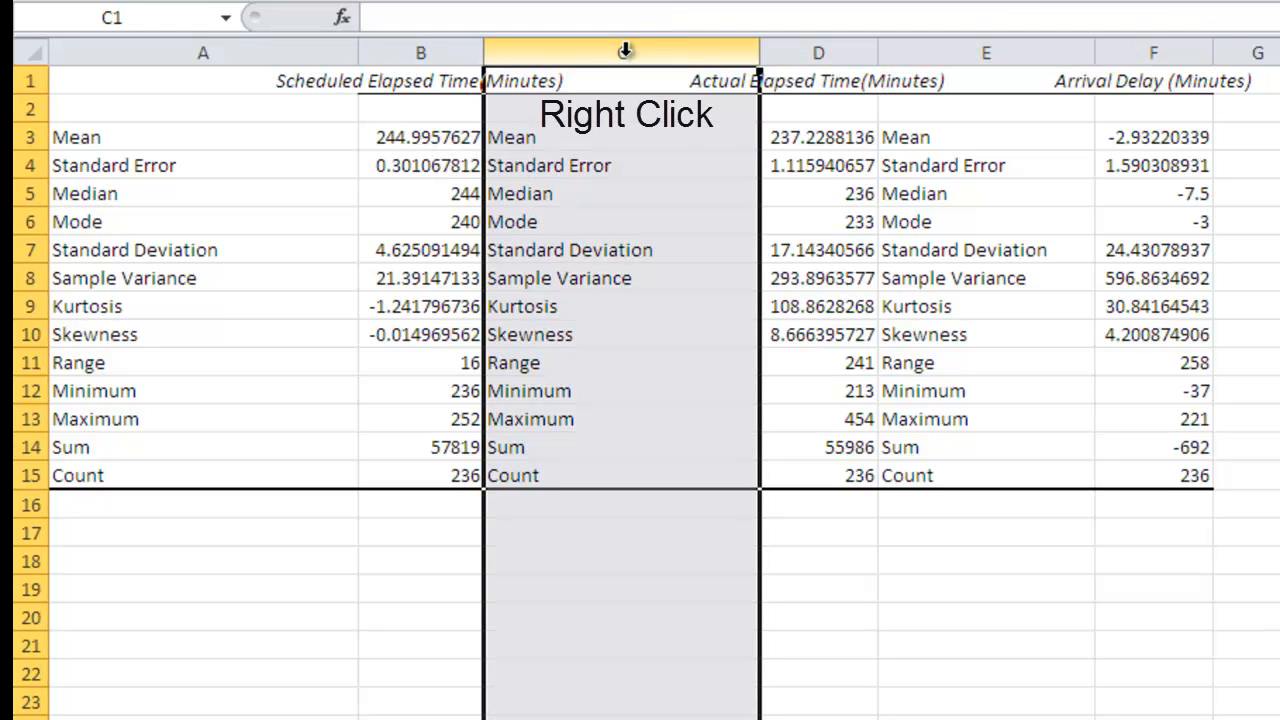
Delete the repeated label columns C and D so the value columns sit side by side
{"action": "right_click", "coordinate": [620, 52]}
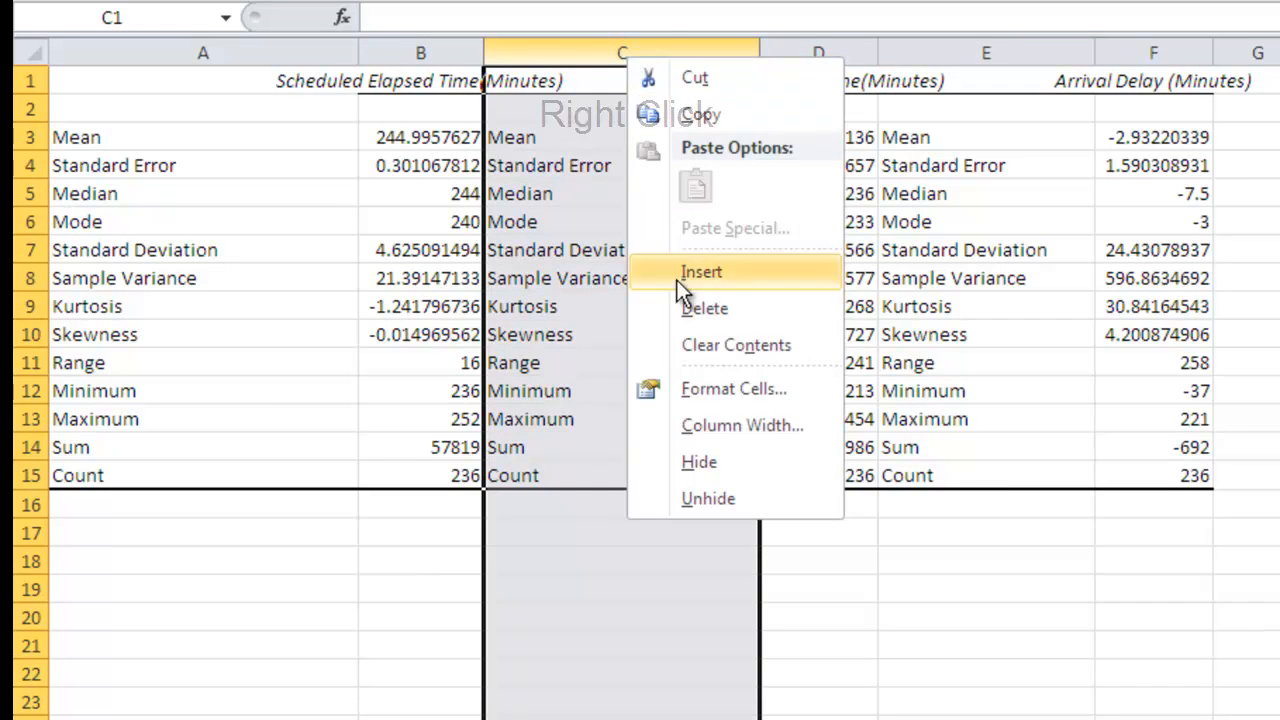
{"action": "left_click", "coordinate": [700, 272]}
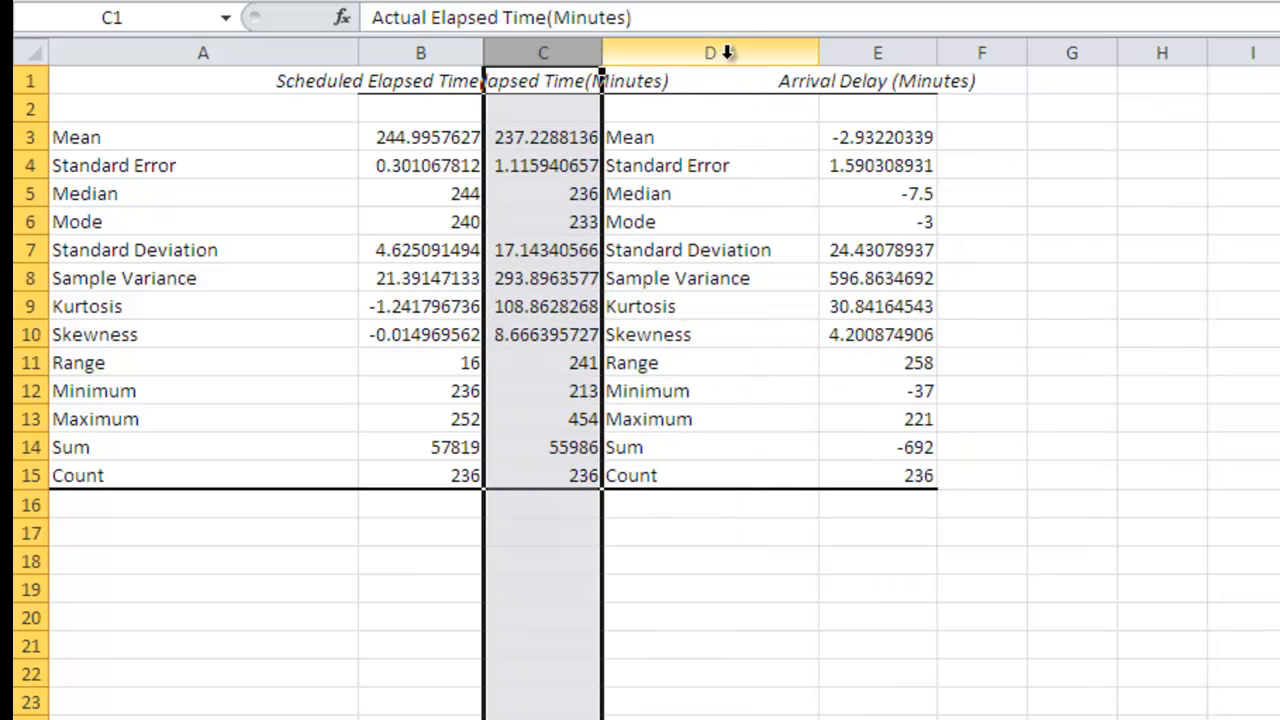
{"action": "right_click", "coordinate": [710, 52]}
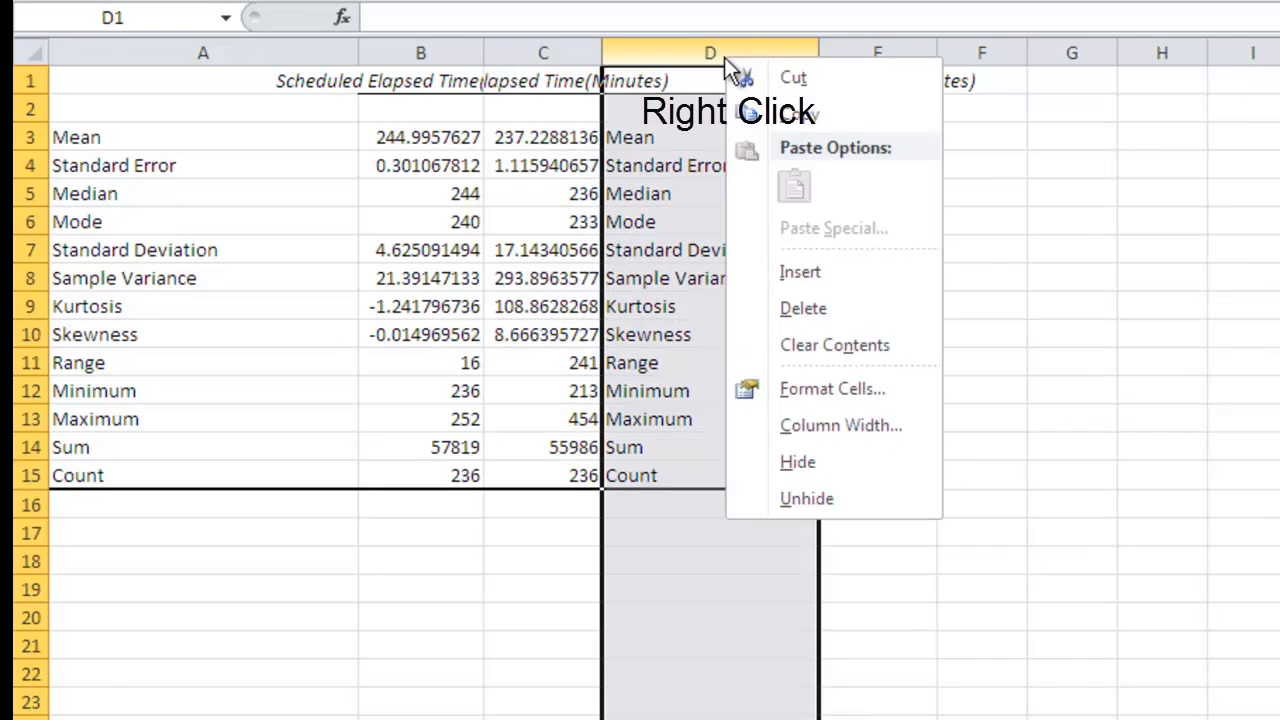
{"action": "mouse_move", "coordinate": [804, 308]}
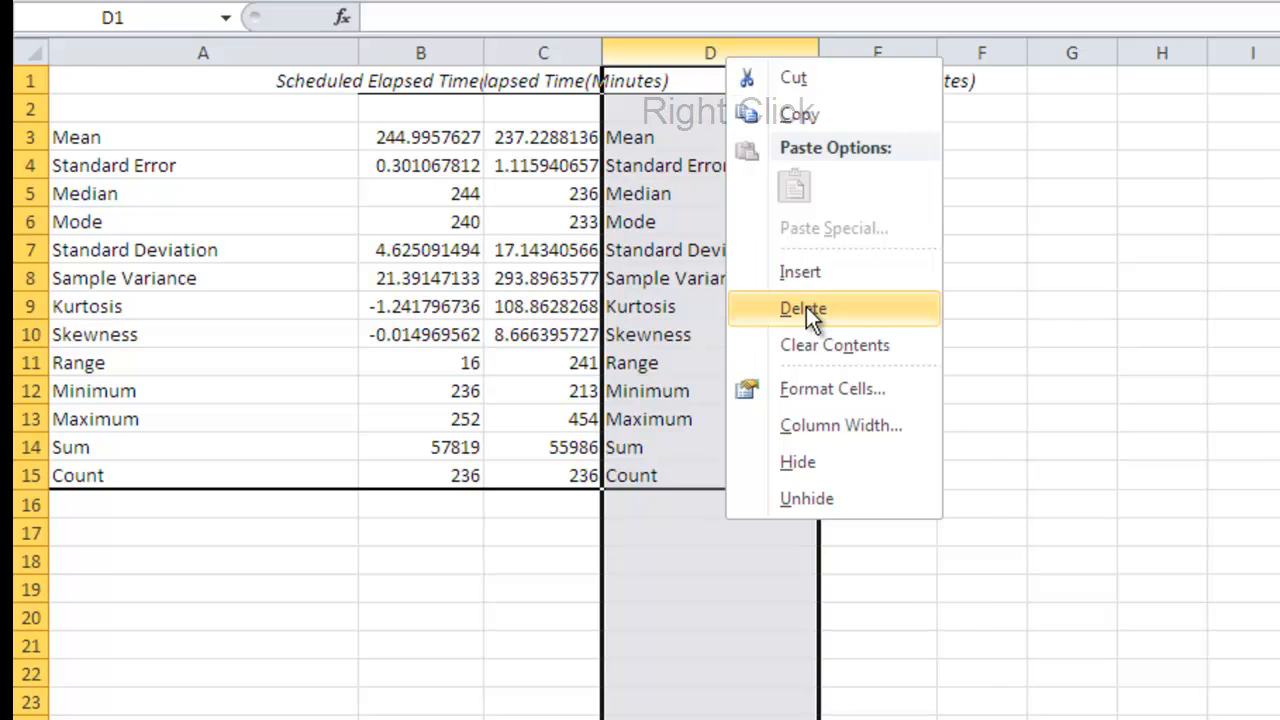
{"action": "left_click", "coordinate": [802, 308]}
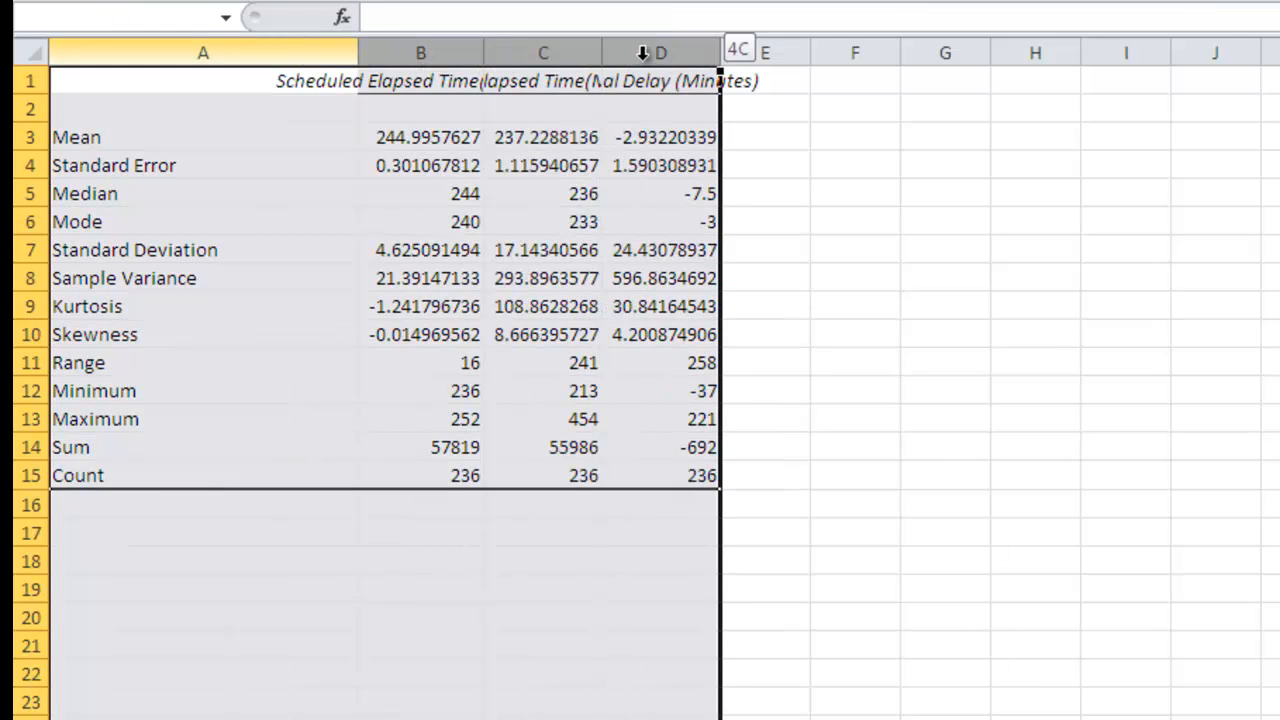
AutoFit columns A through D so headings and labels read fully, then deselect
{"action": "left_click", "coordinate": [202, 52]}
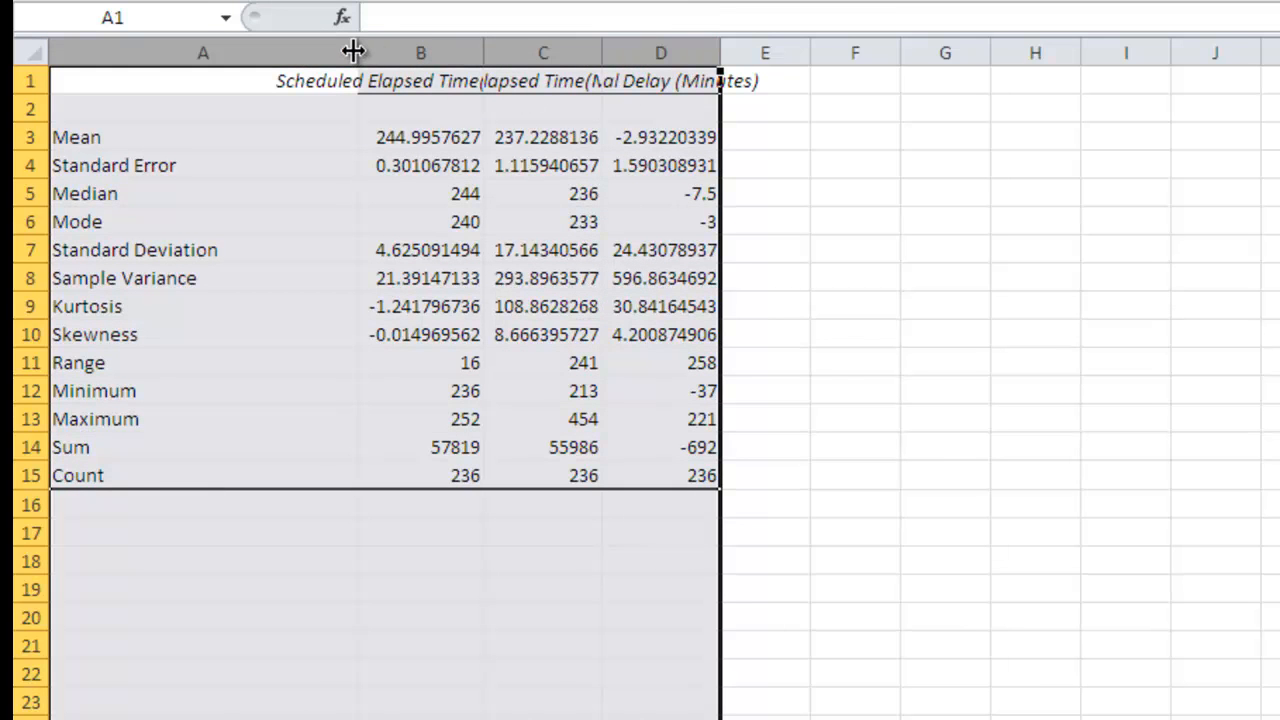
{"action": "double_click", "coordinate": [354, 52]}
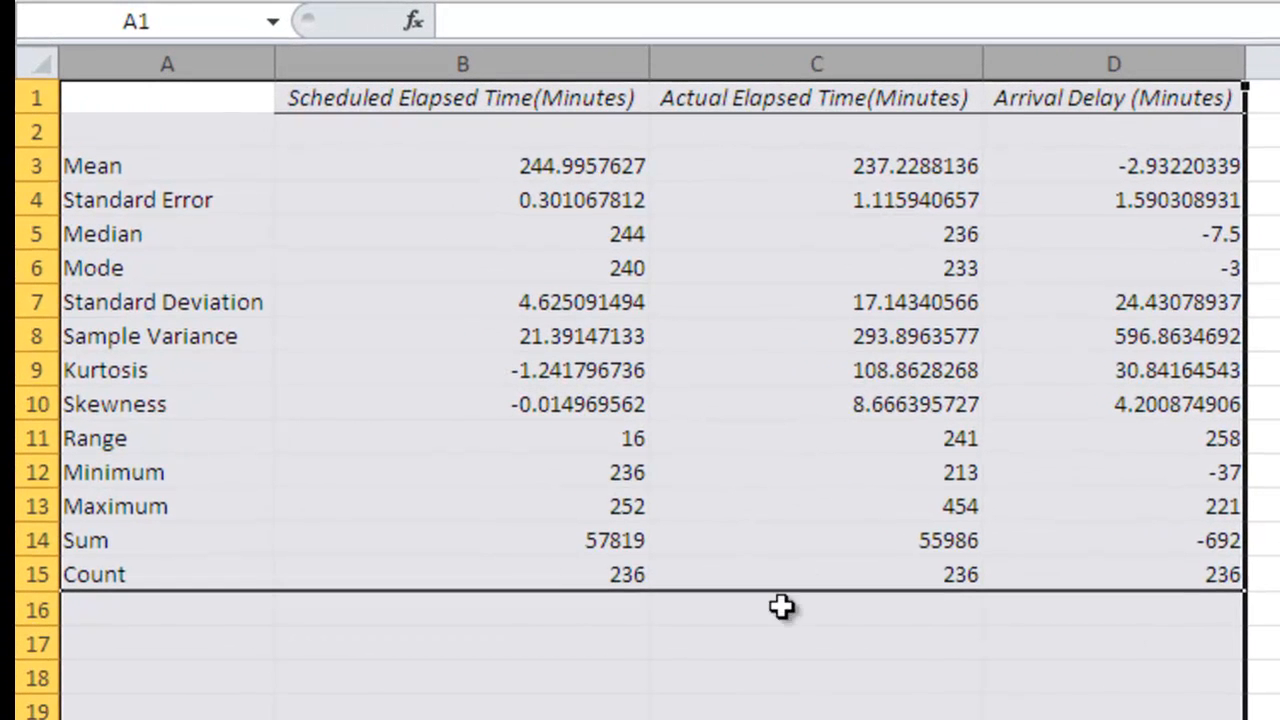
{"action": "mouse_move", "coordinate": [238, 604]}
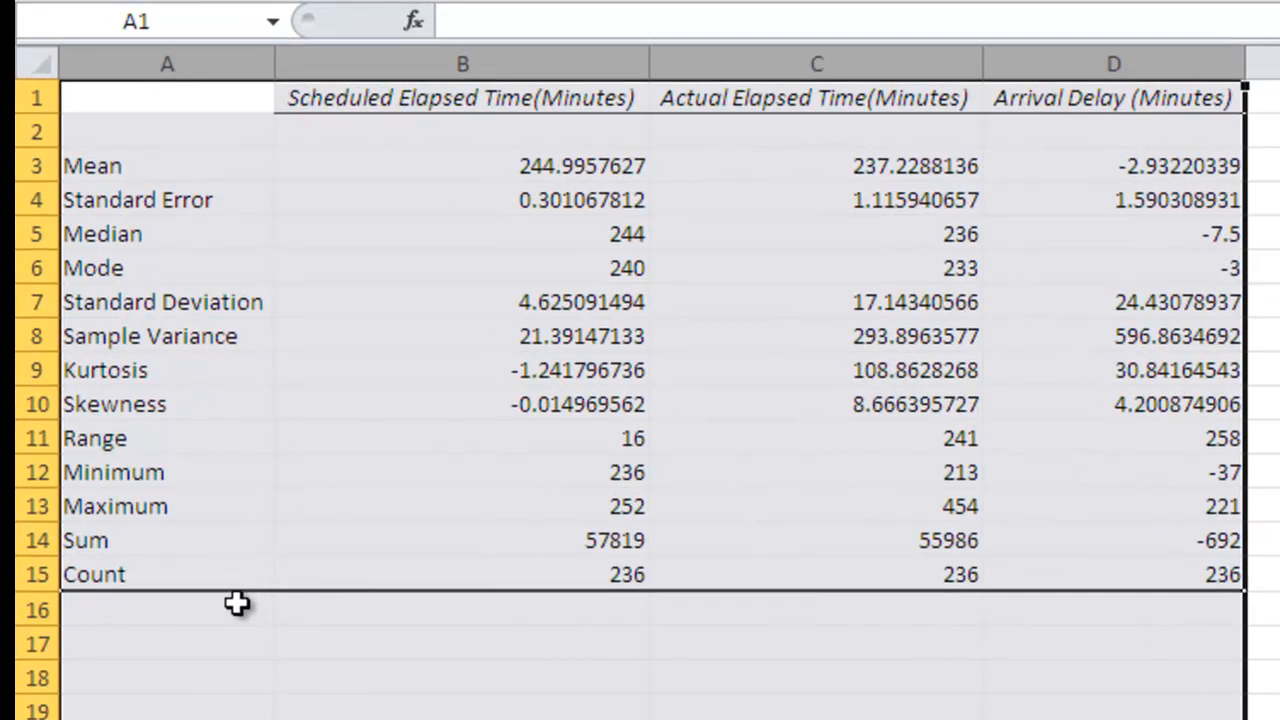
{"action": "left_click", "coordinate": [168, 608]}
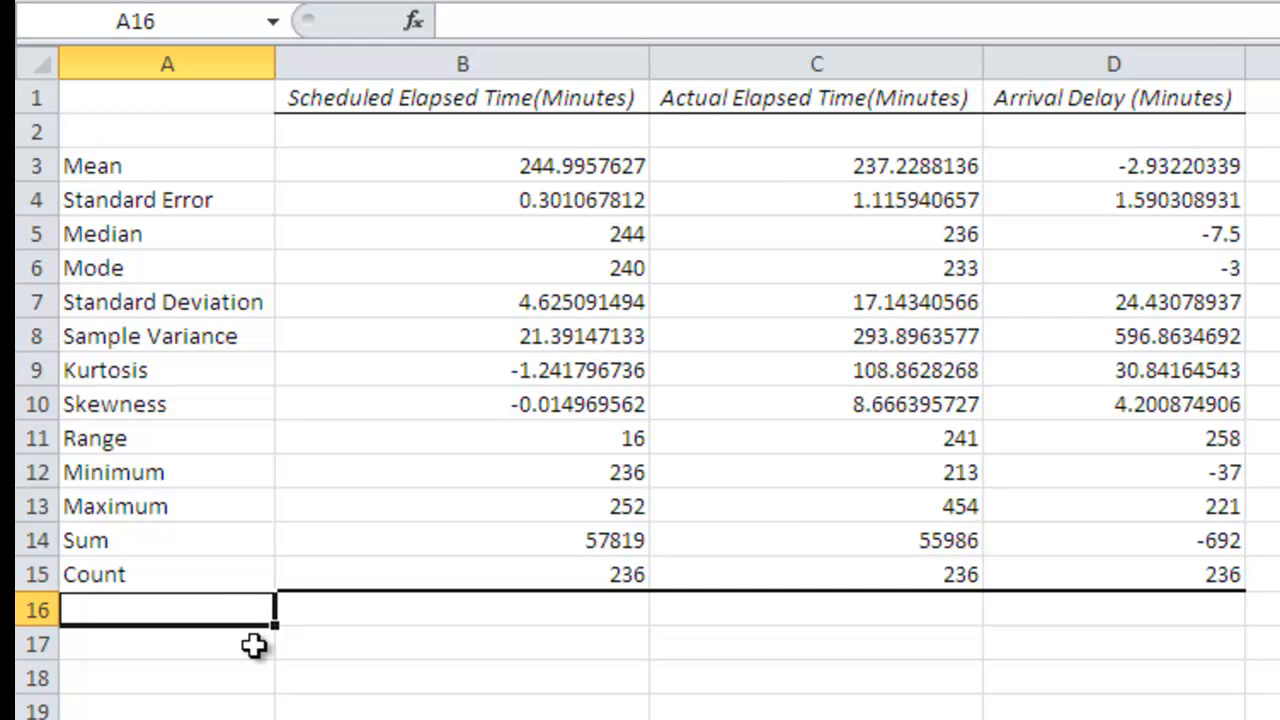
{"action": "mouse_move", "coordinate": [420, 288]}
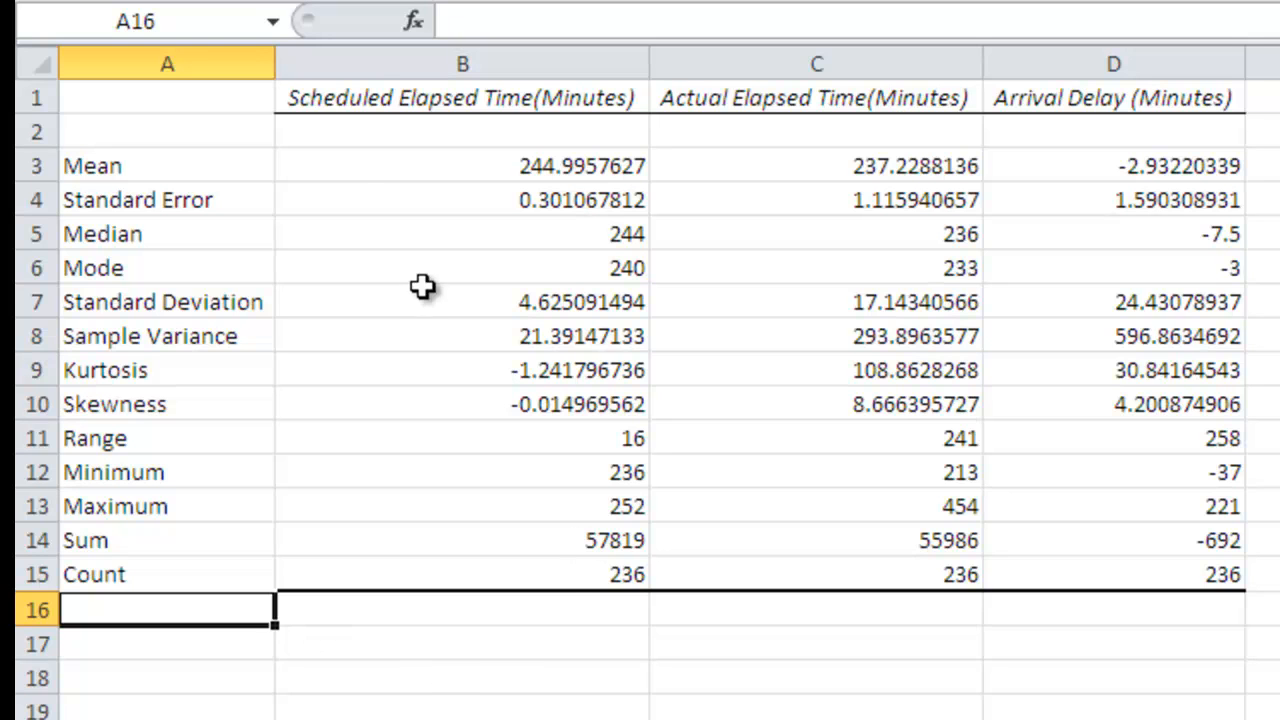
{"action": "mouse_move", "coordinate": [406, 164]}
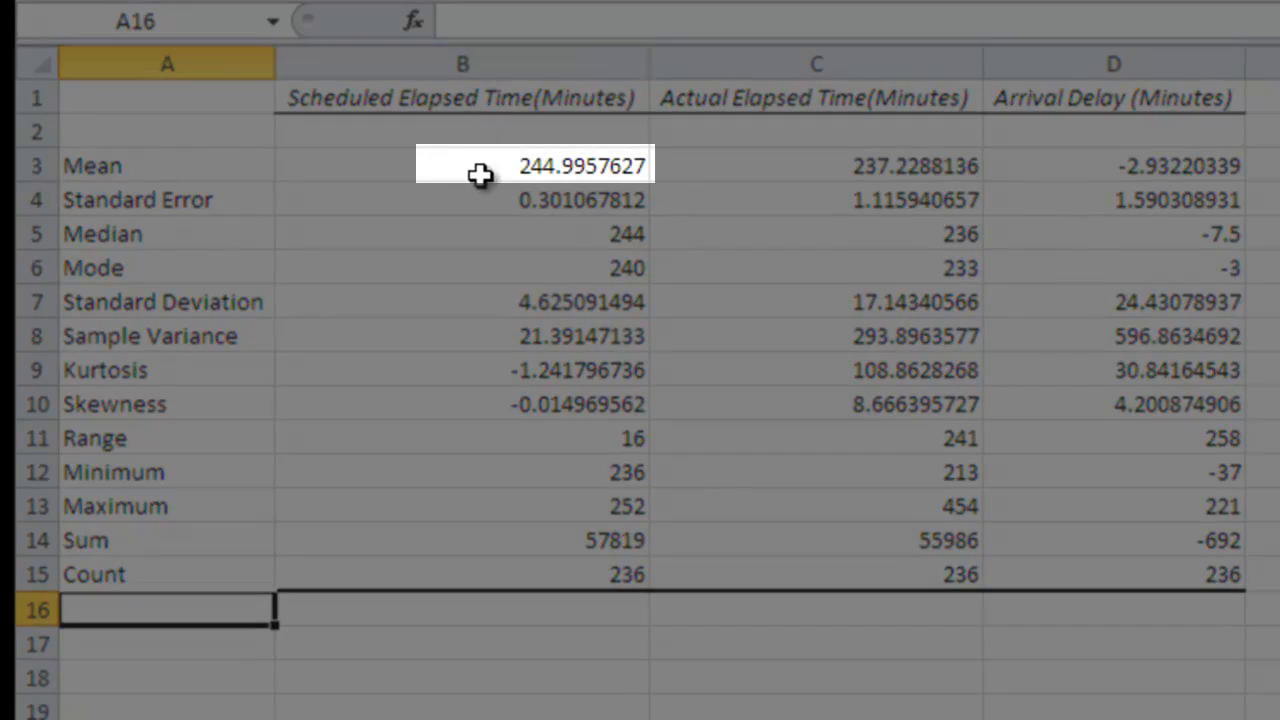
{"action": "mouse_move", "coordinate": [680, 190]}
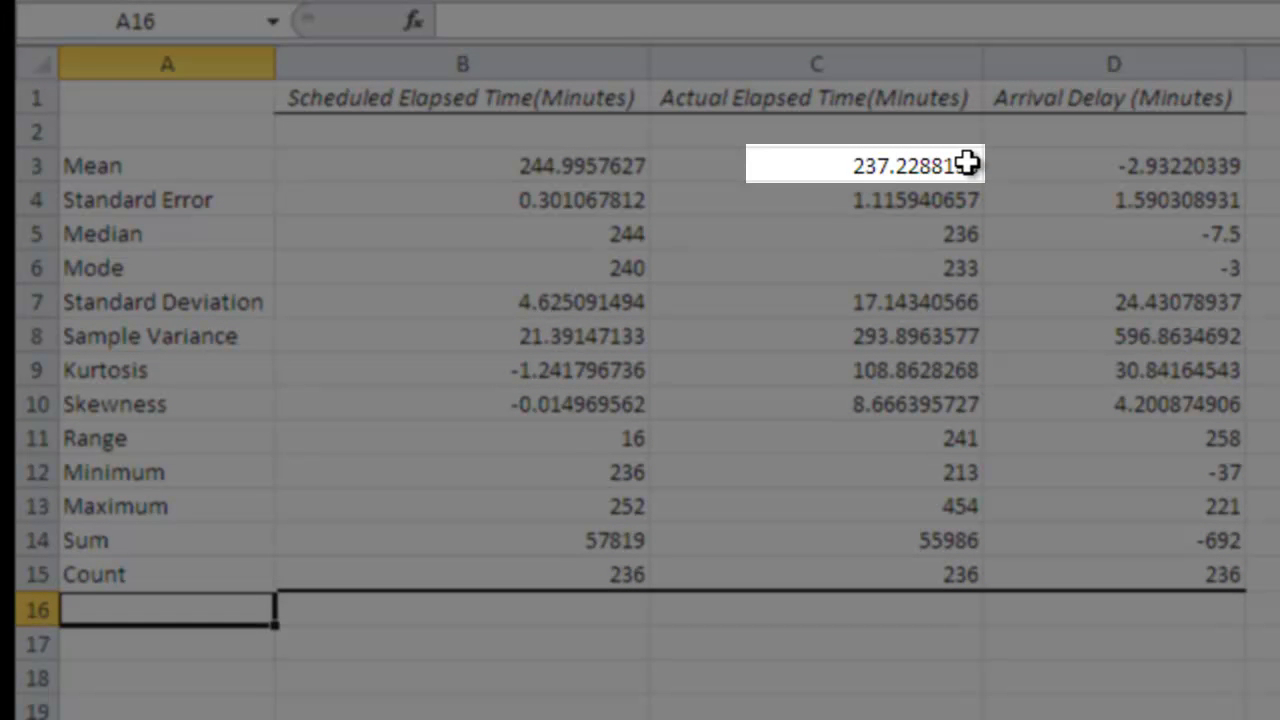
{"action": "mouse_move", "coordinate": [964, 198]}
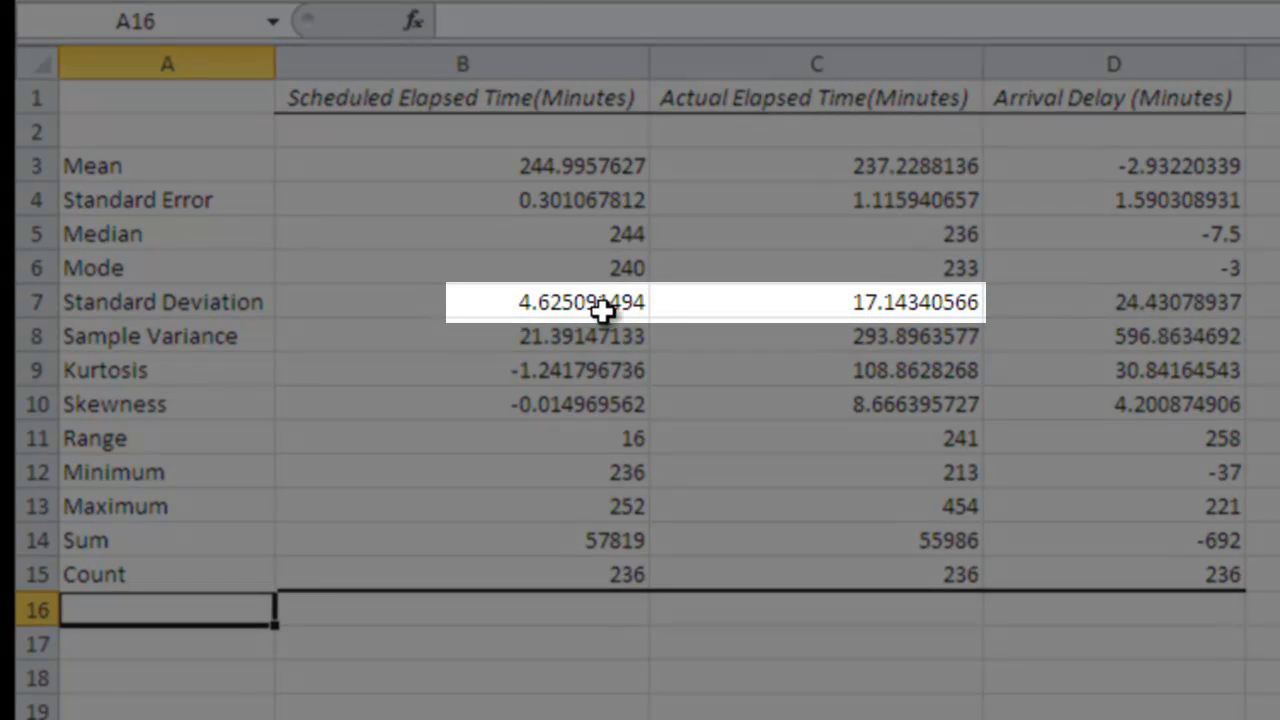
{"action": "mouse_move", "coordinate": [736, 302]}
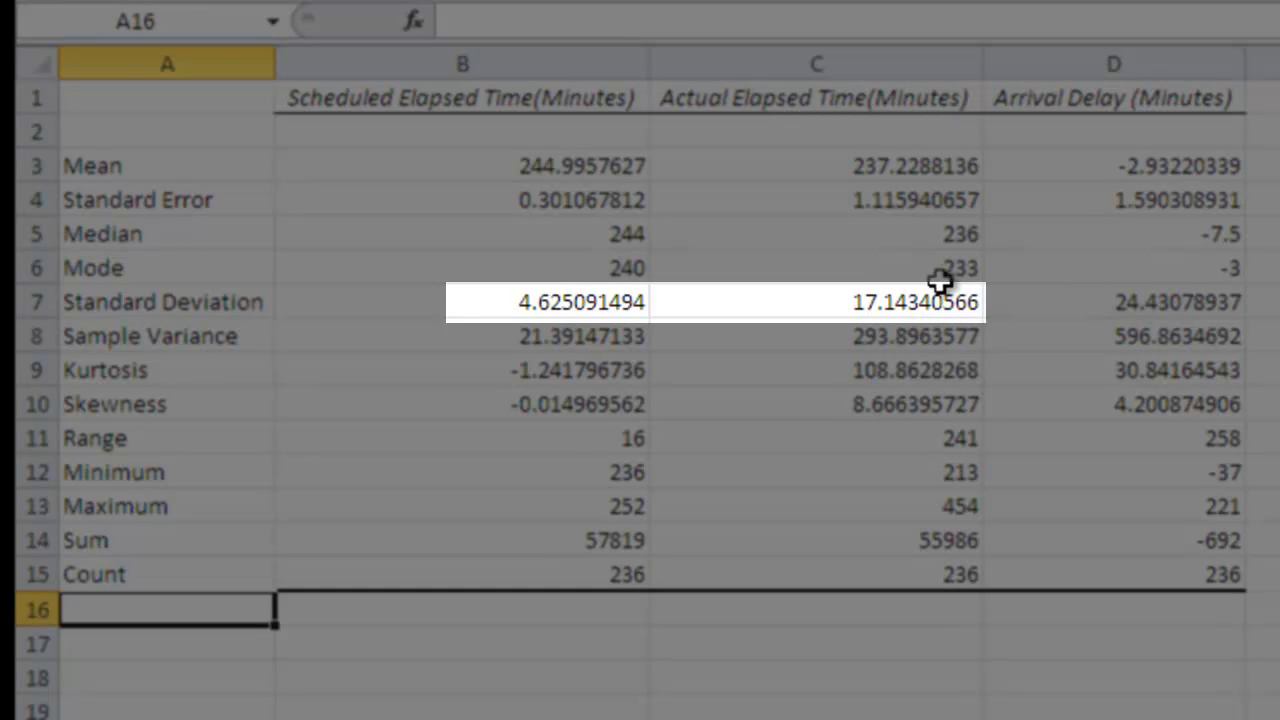
{"action": "mouse_move", "coordinate": [876, 292]}
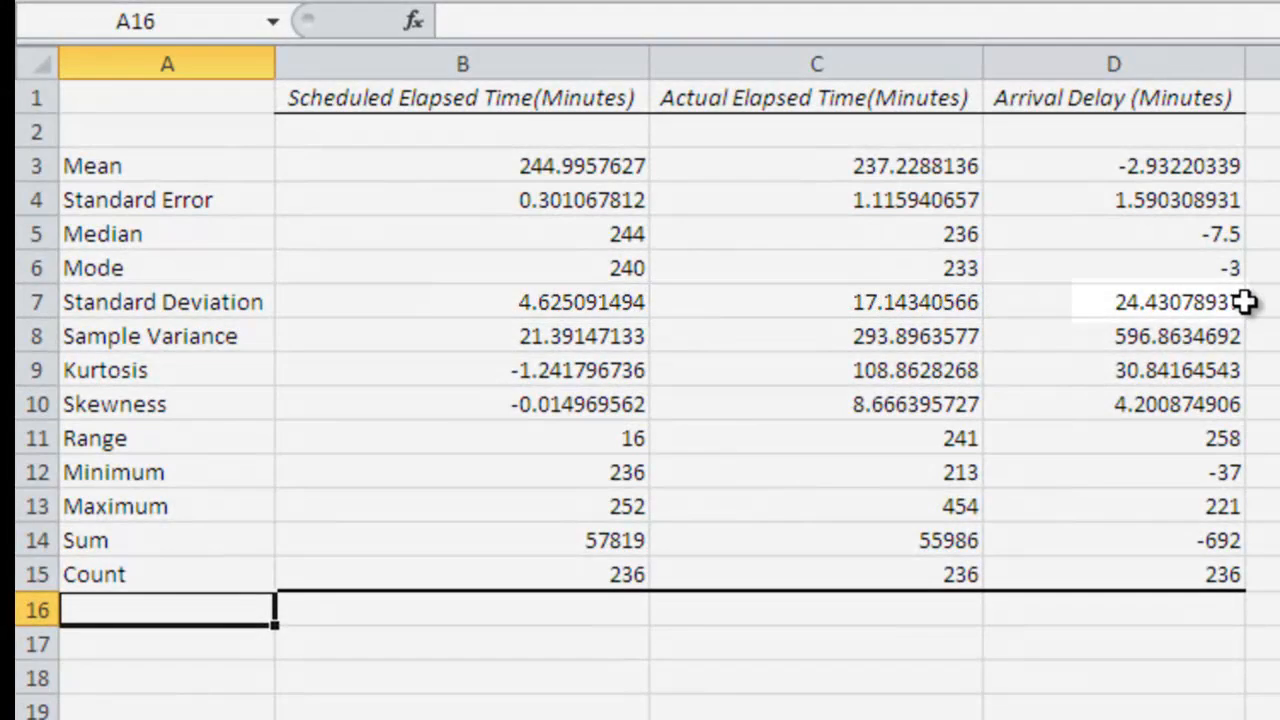
{"action": "left_click", "coordinate": [1160, 300]}
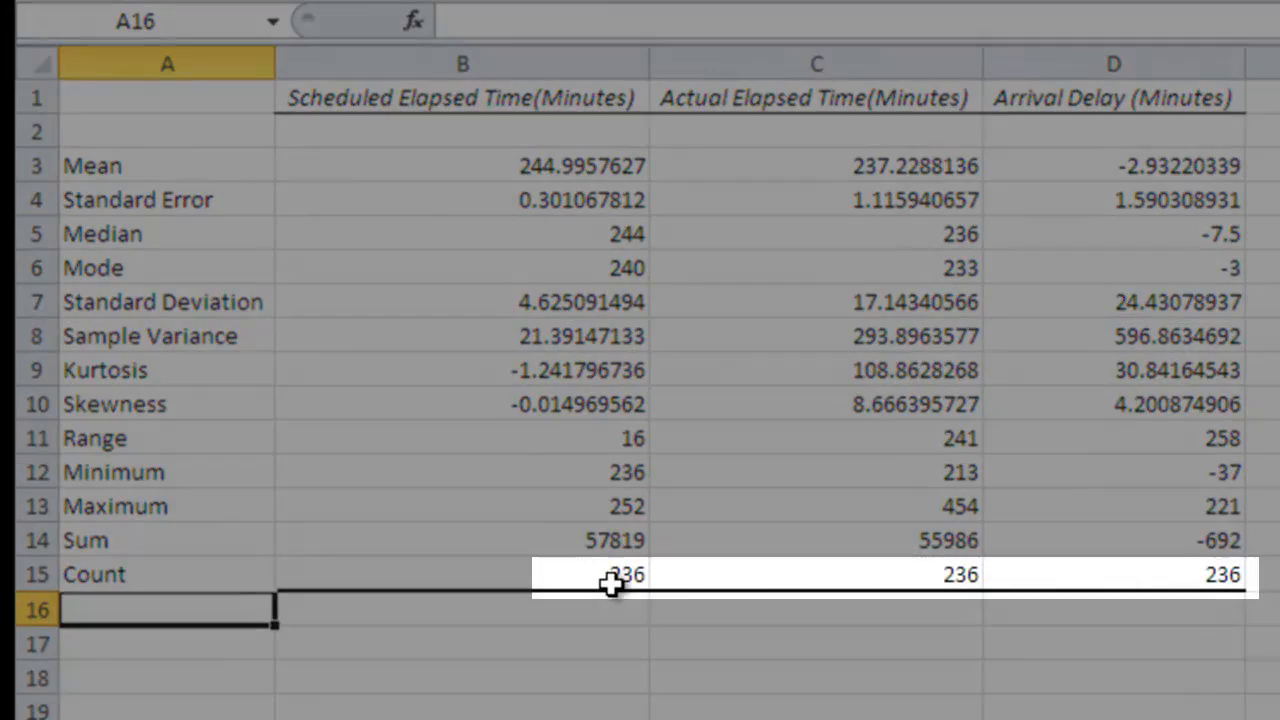
{"action": "mouse_move", "coordinate": [1110, 584]}
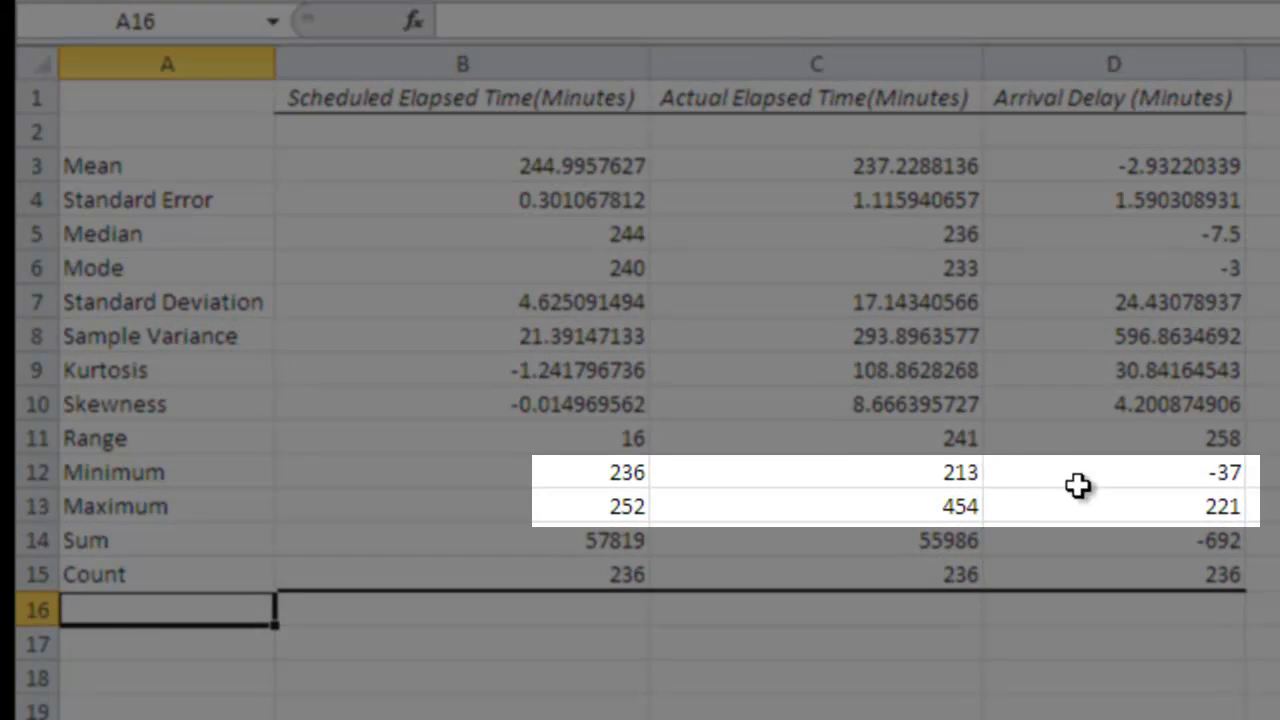
{"action": "mouse_move", "coordinate": [1100, 530]}
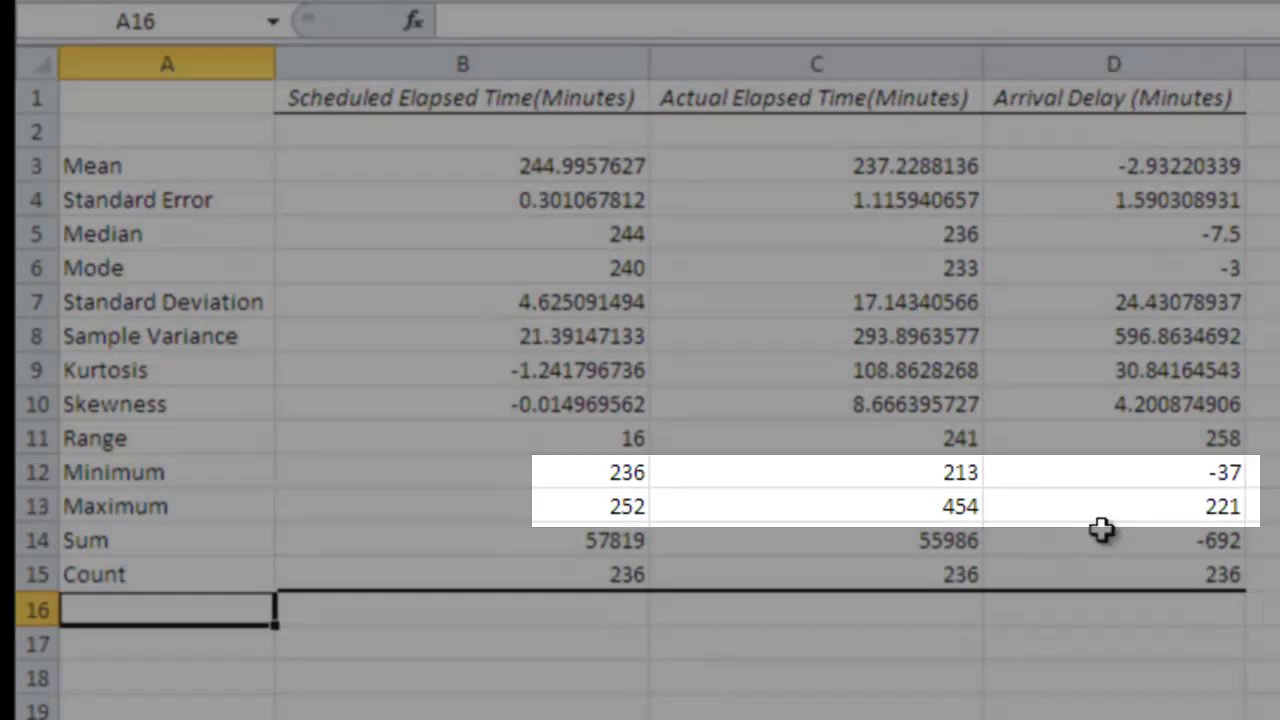